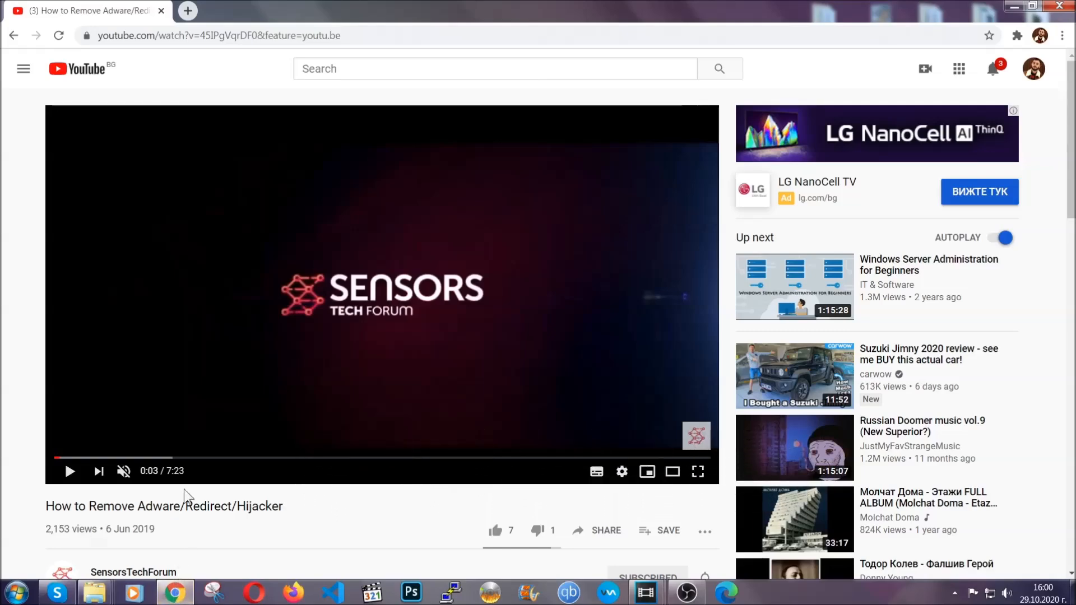
- Download SpyHunter-Installer.exe from the video's Full Removal Guide and launch it
scroll(down, 3)
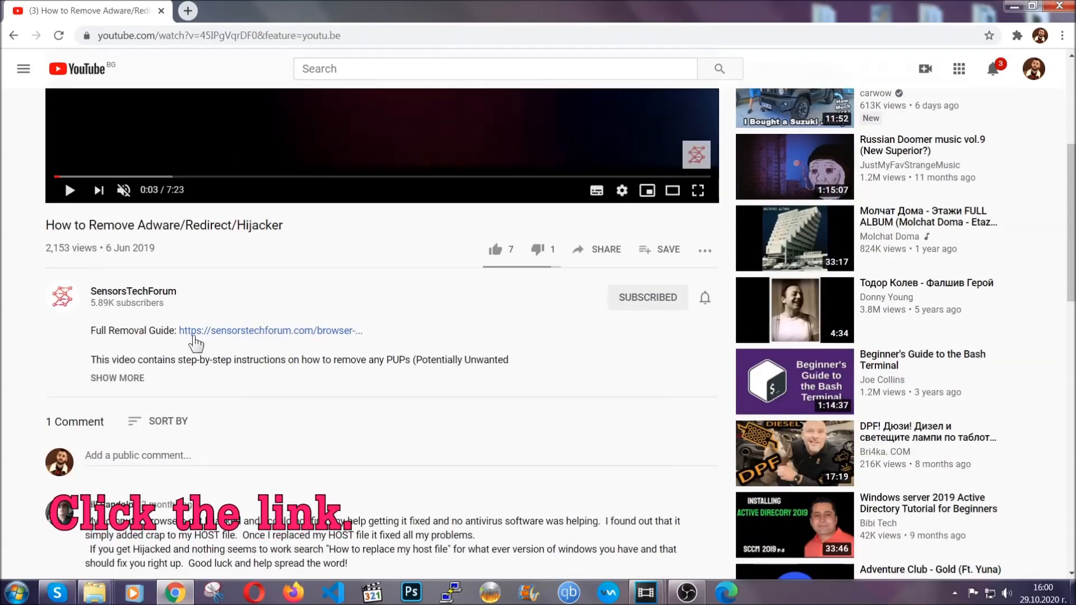
mouse_move(247, 340)
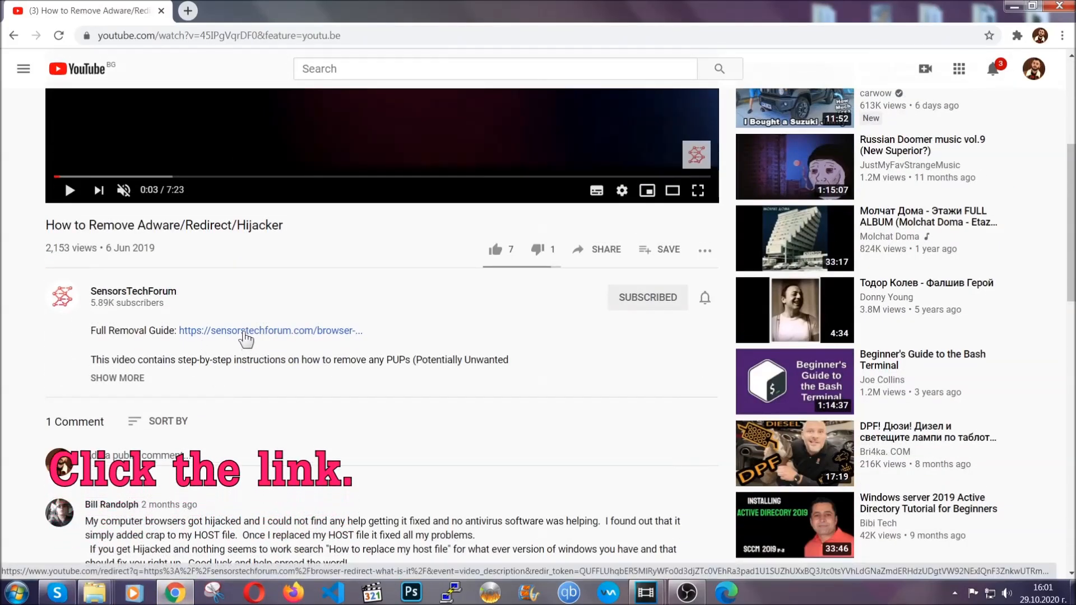
click(246, 331)
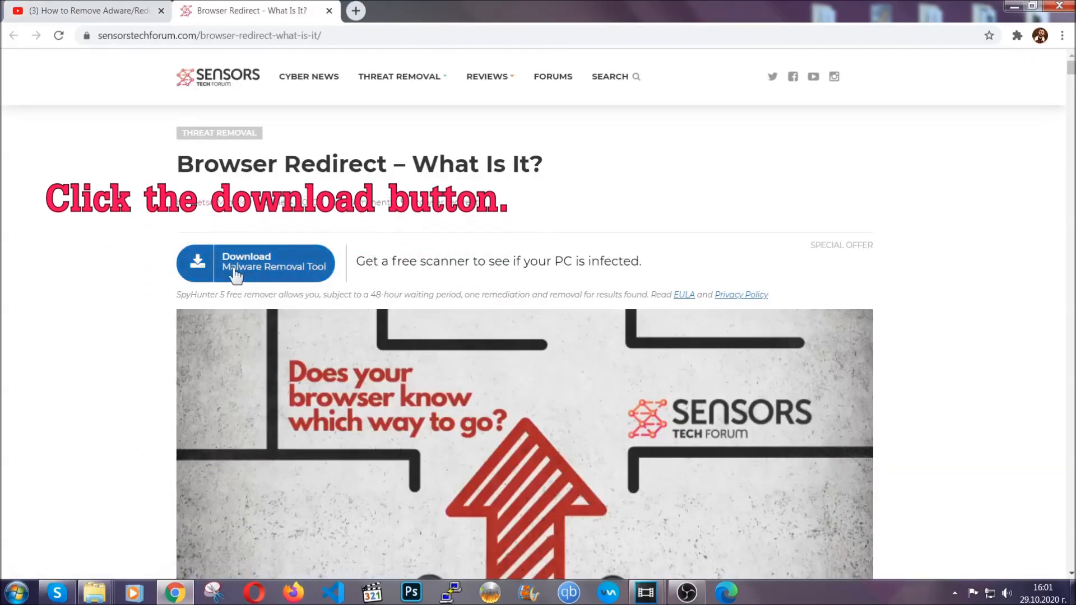
click(254, 264)
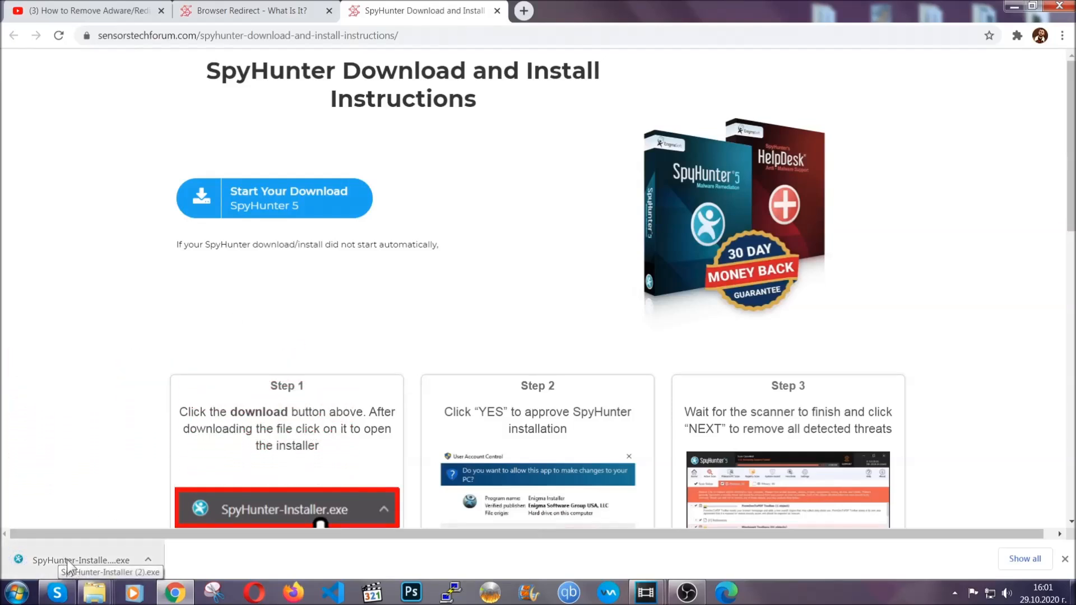
click(67, 558)
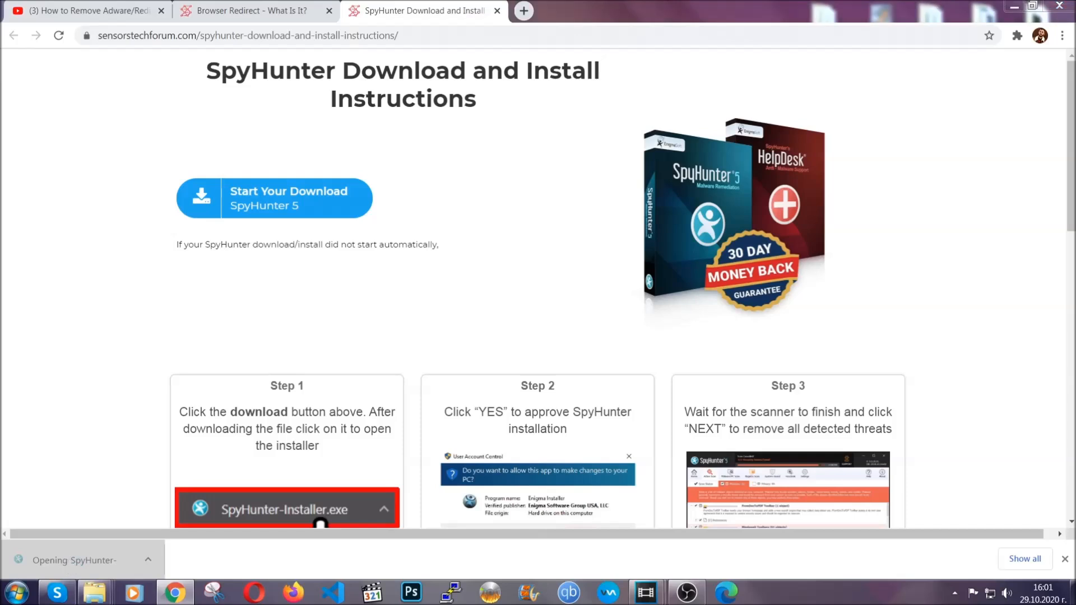
click(286, 509)
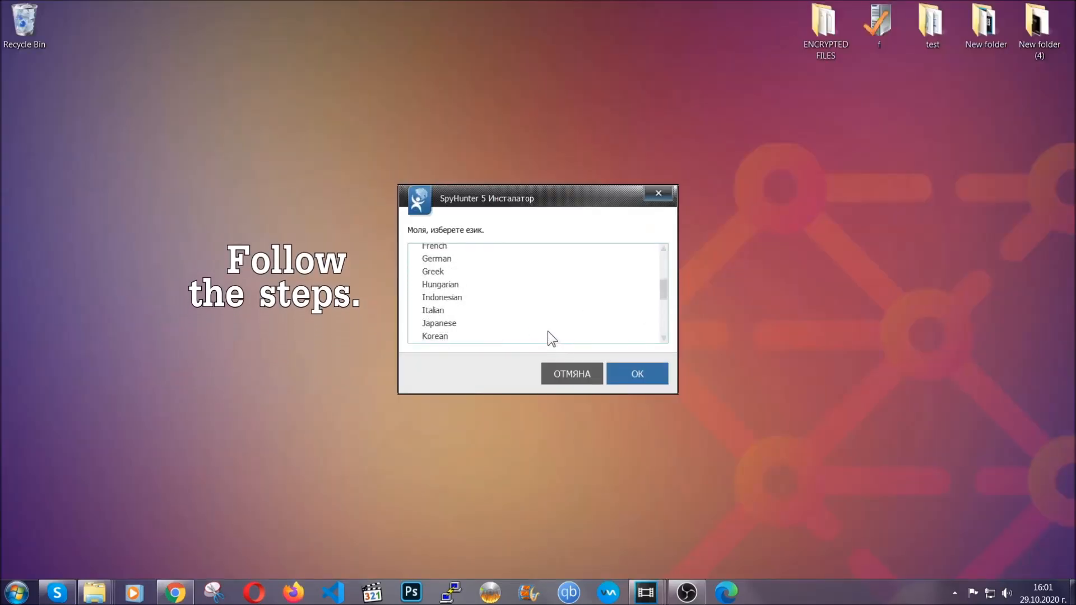
- Install SpyHunter 5 in English, accepting the EULA, and send PUP.Keygen.BB for removal
click(435, 287)
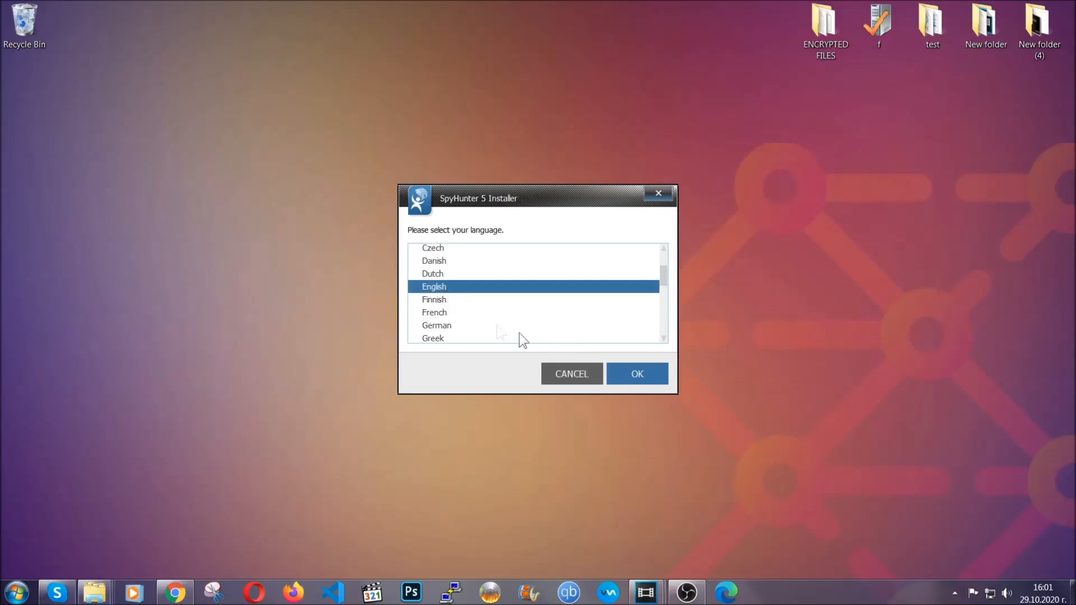
click(638, 374)
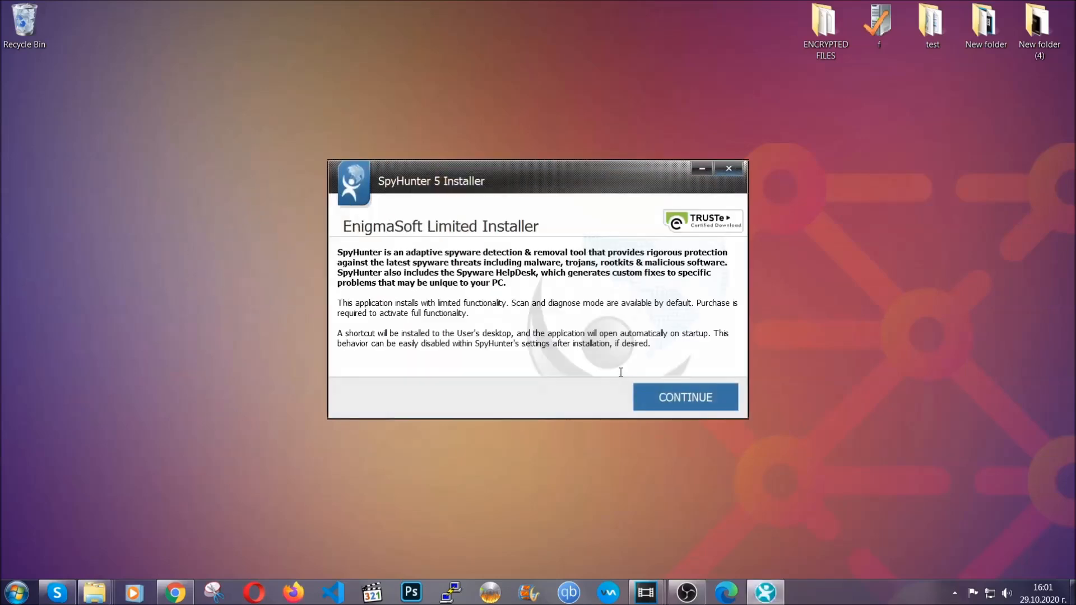
click(686, 397)
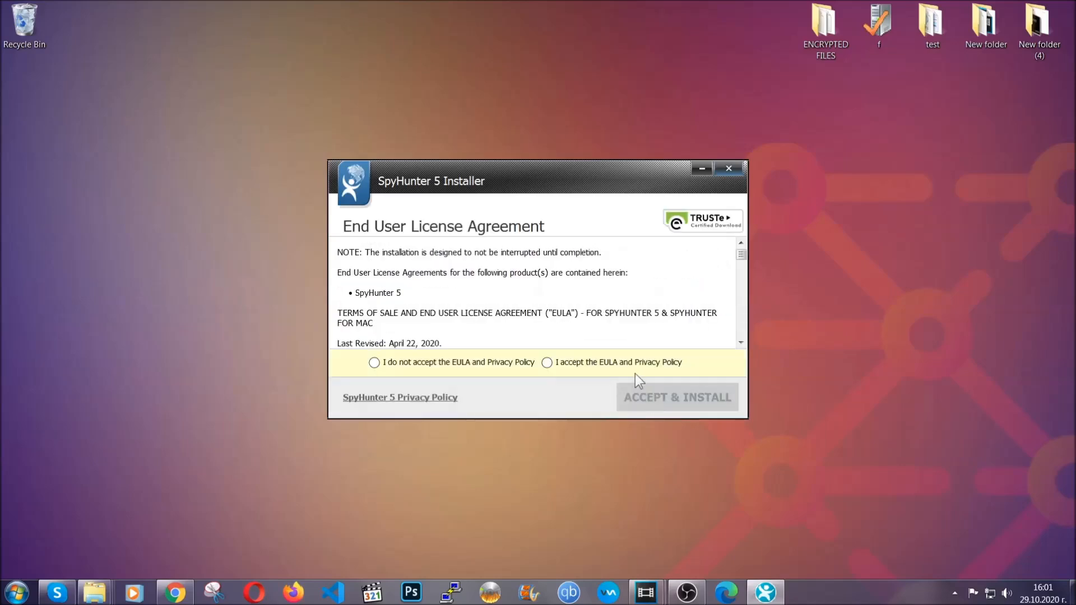
click(678, 396)
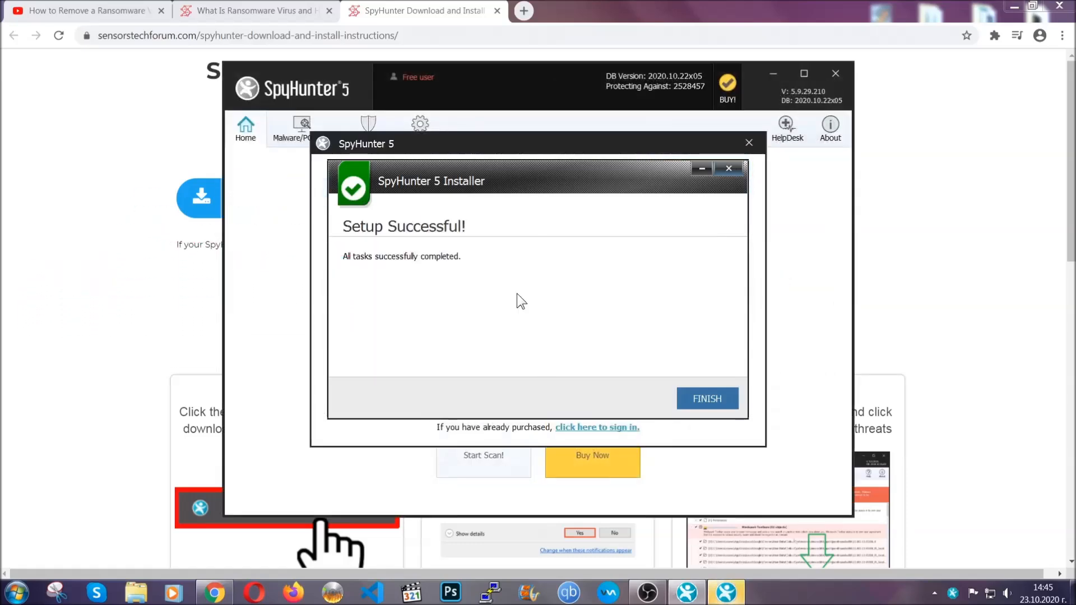
click(707, 399)
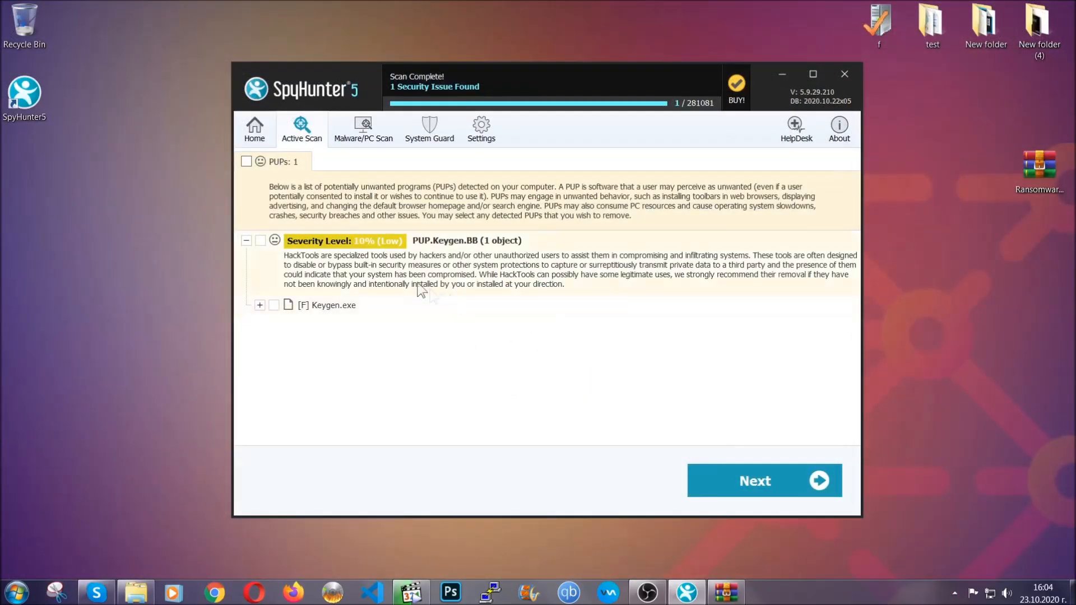
click(246, 161)
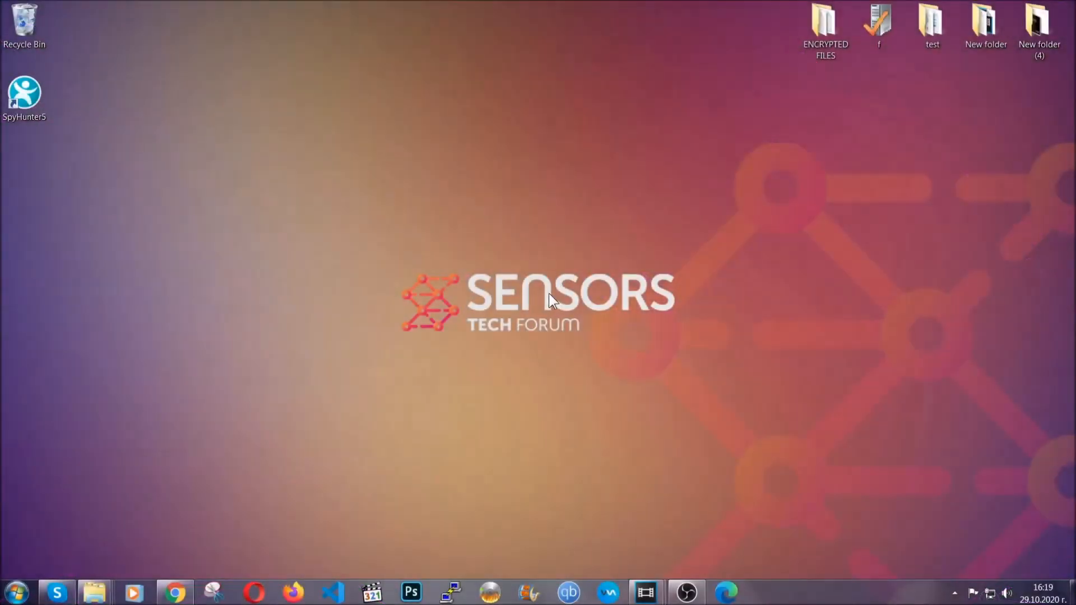
- Open Programs and Features via the Run dialog with APPWIZ.CPL
key(Win+r)
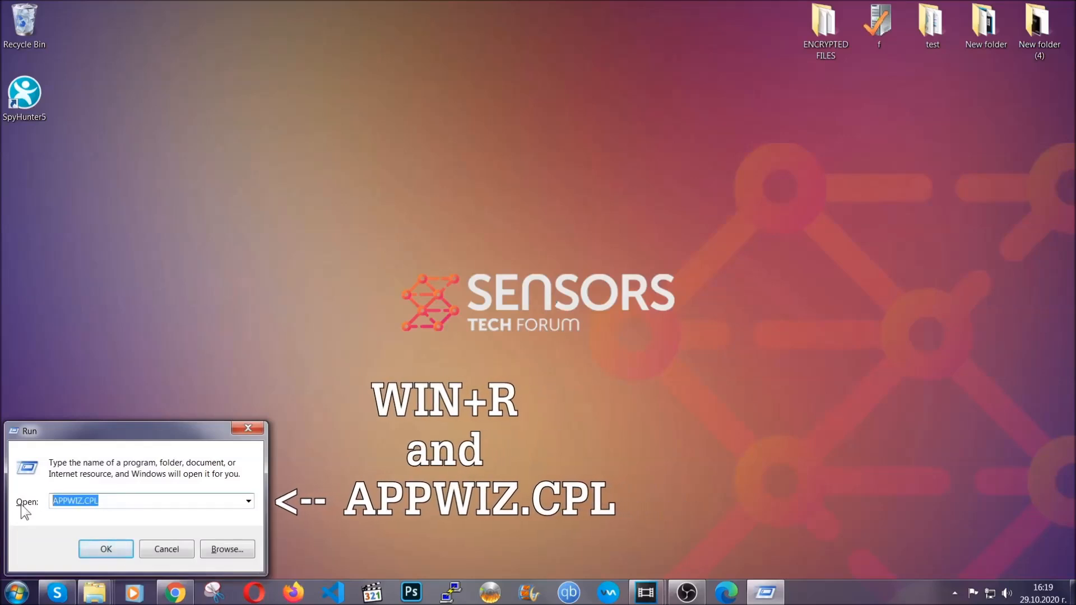
click(106, 548)
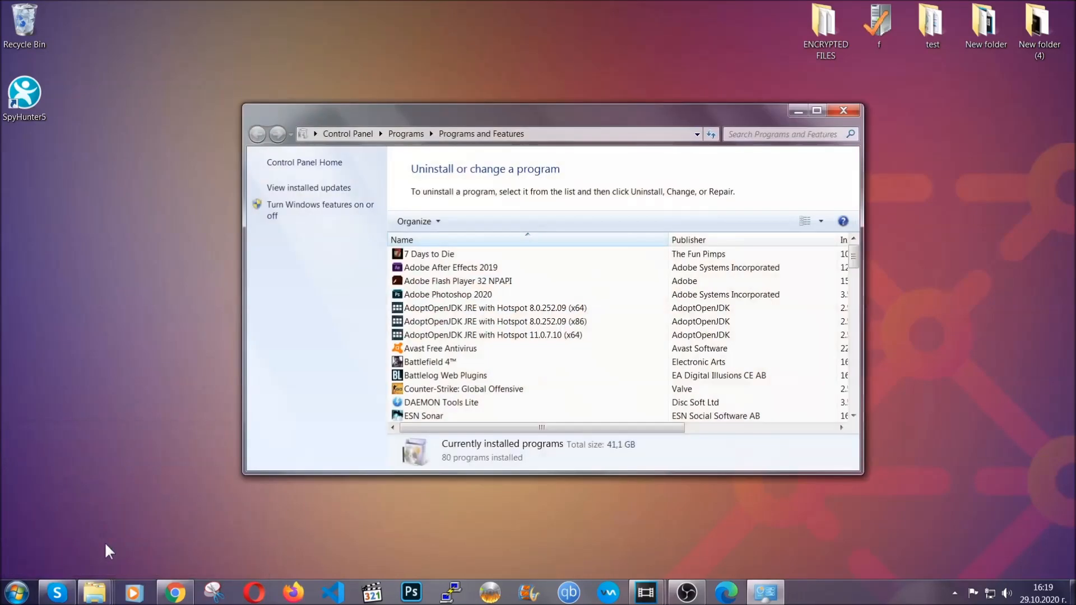
scroll(down, 3)
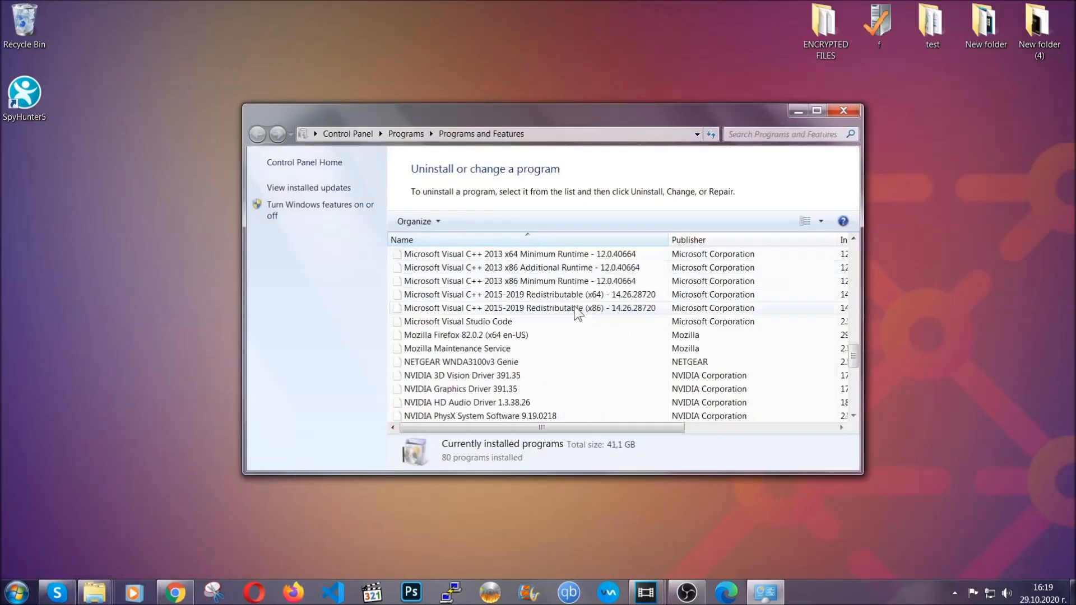
scroll(down, 3)
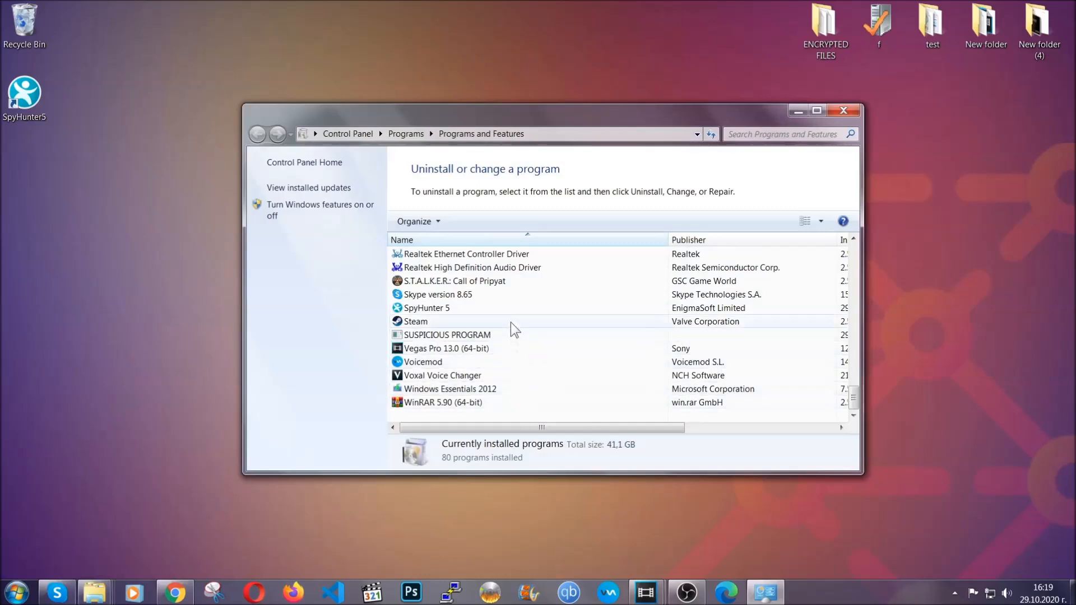
- Uninstall SUSPICIOUS PROGRAM and dismiss the success message
click(446, 335)
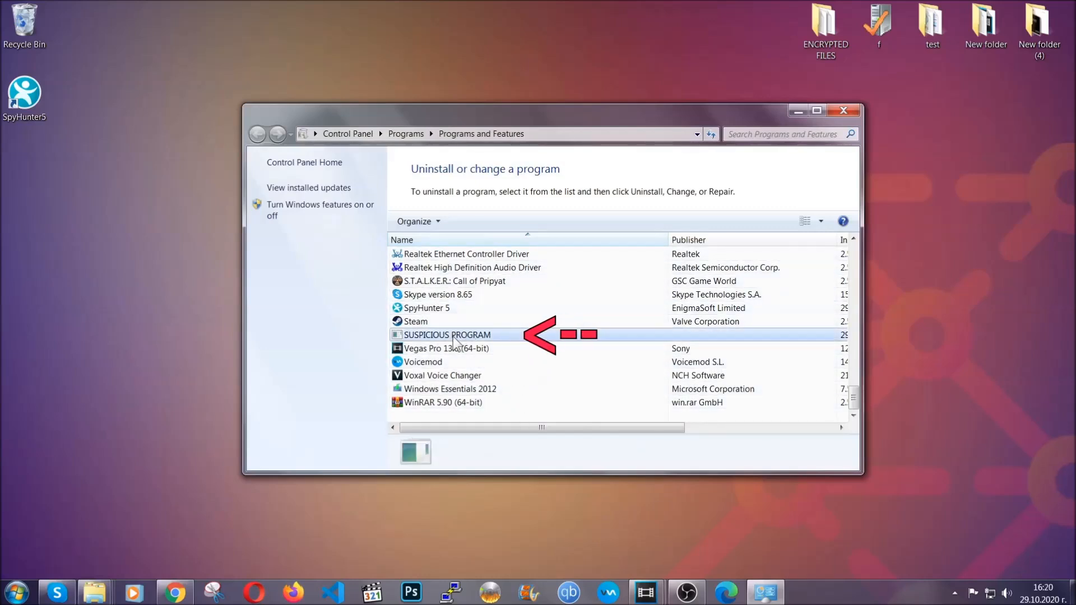
click(447, 335)
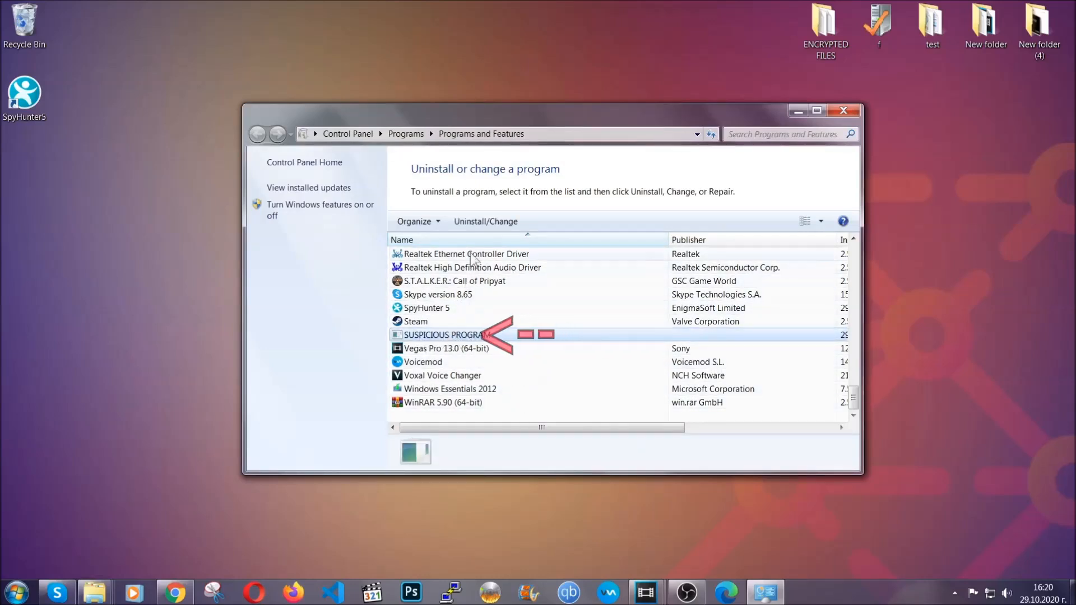
click(485, 222)
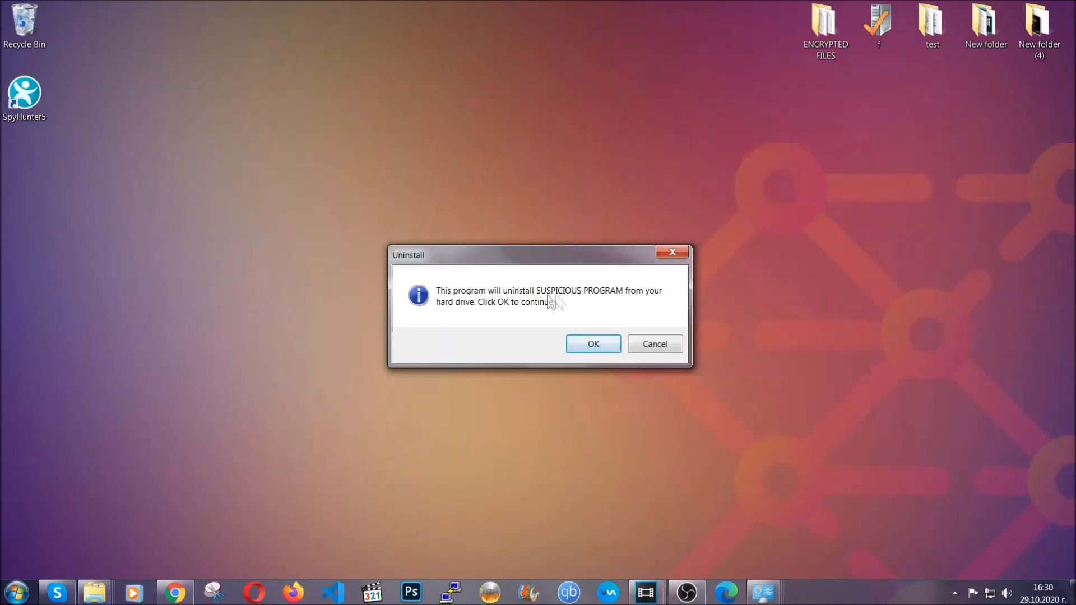
click(593, 344)
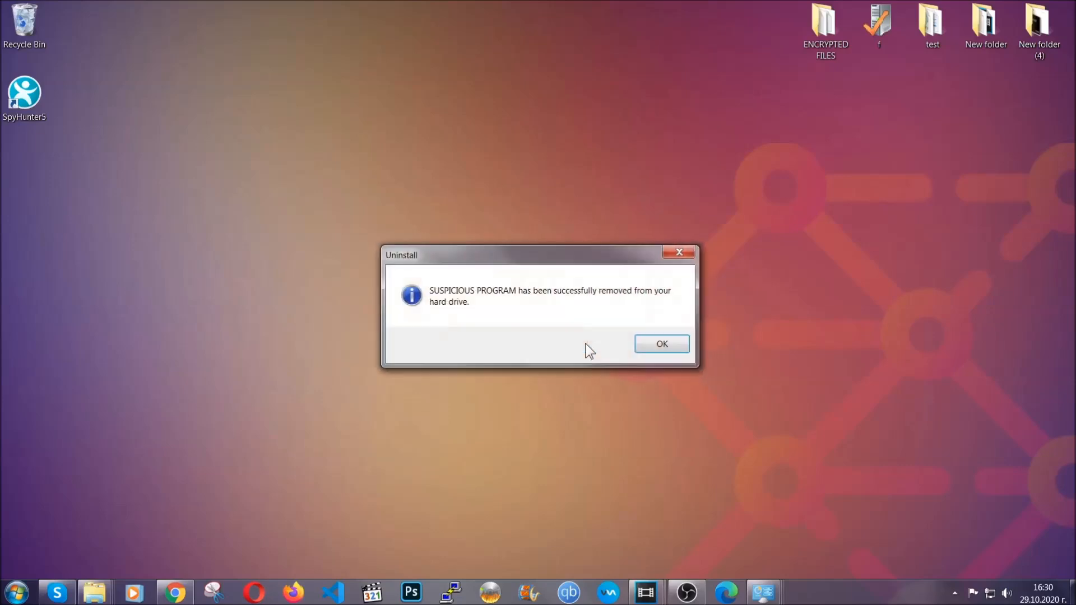
mouse_move(640, 311)
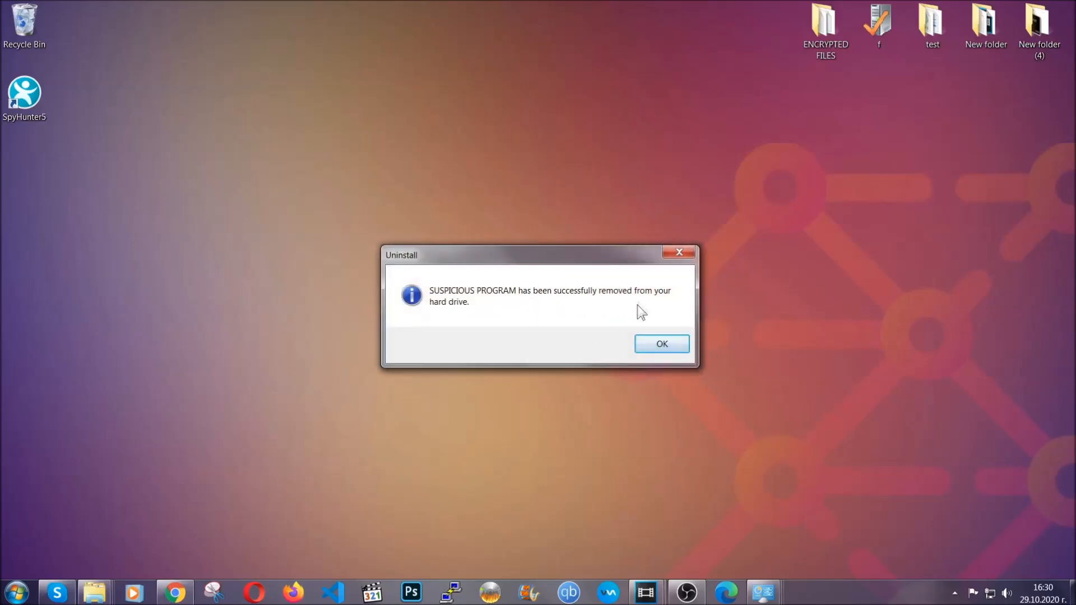
click(662, 343)
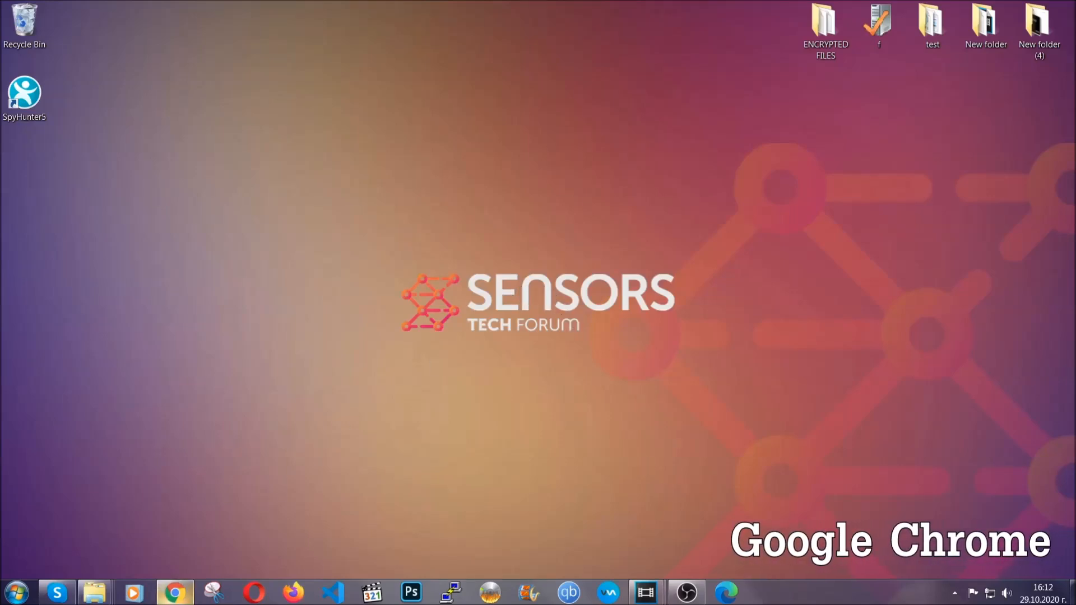
- Launch Chrome and go to chrome://settings/clearBrowserData
click(175, 592)
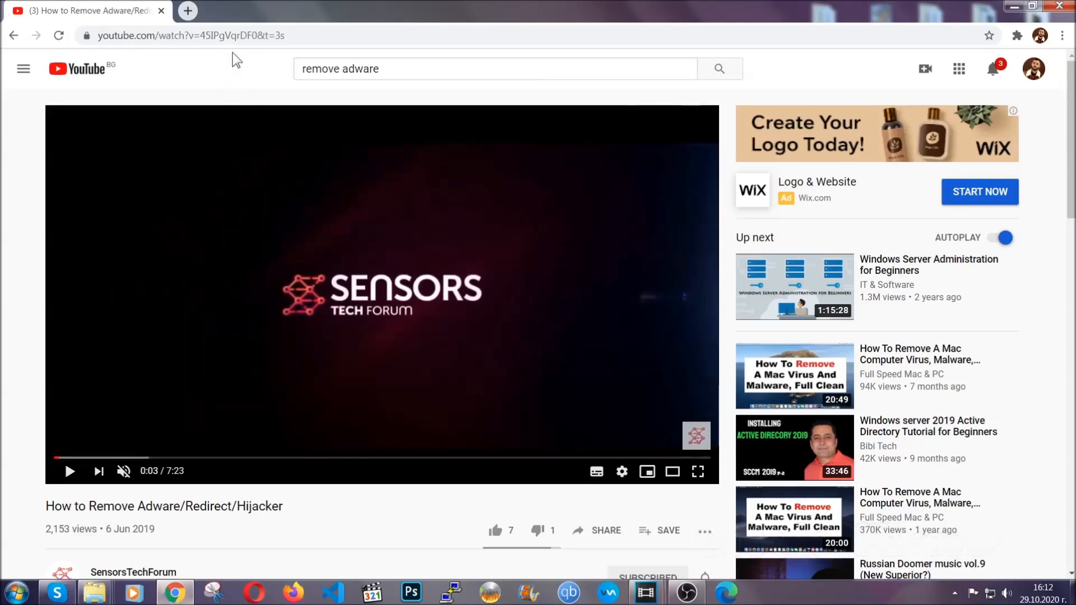
text(chrome://settings/clearbrowserdata)
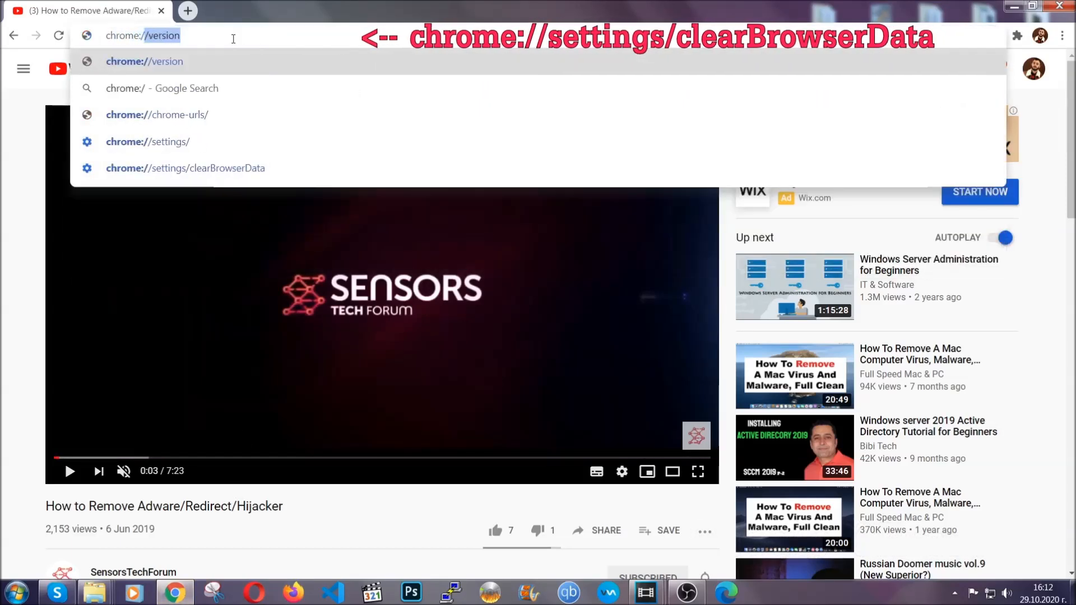
text(chrome://settings)
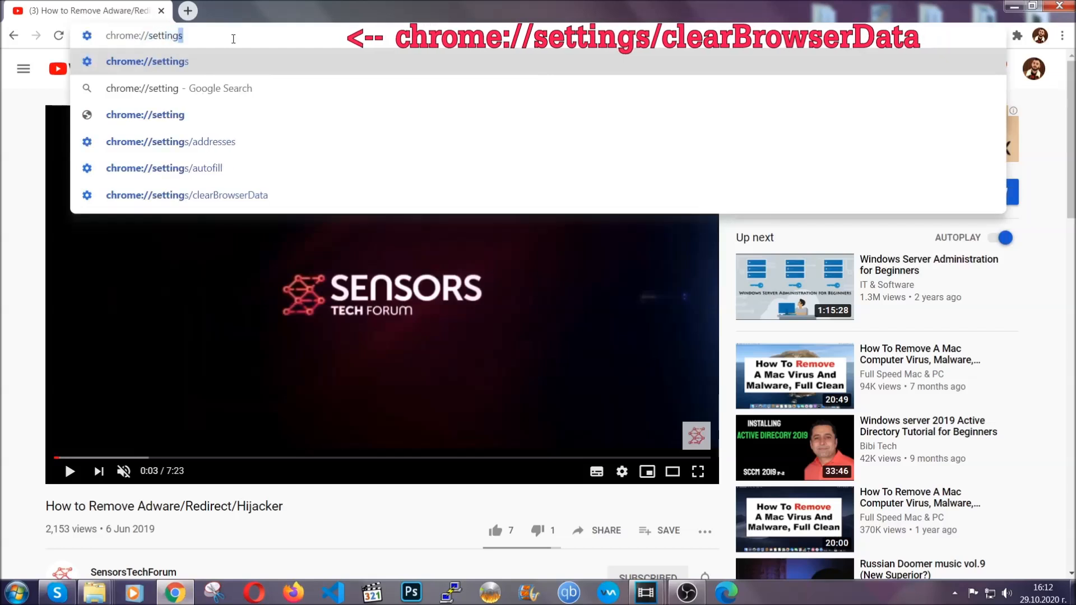
text(/ce)
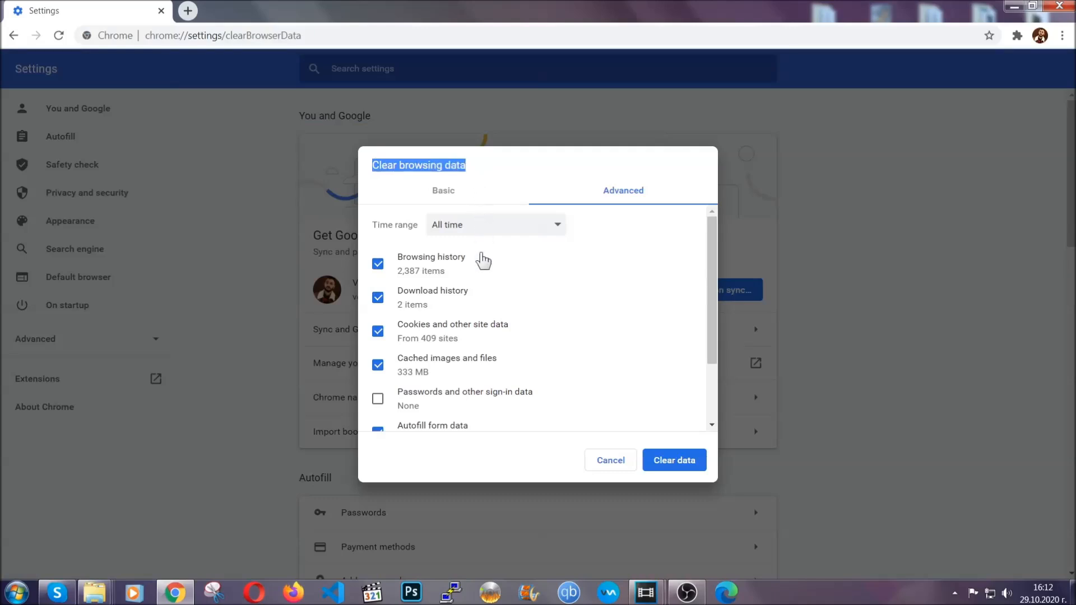
- Clear all-time Chrome browsing data except saved passwords
click(496, 225)
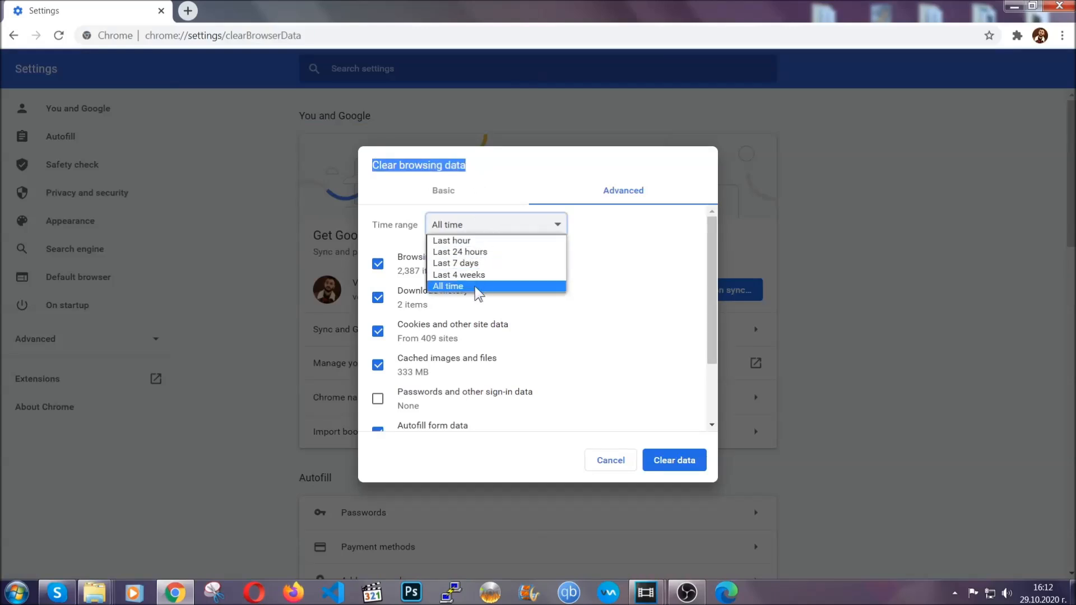
click(448, 286)
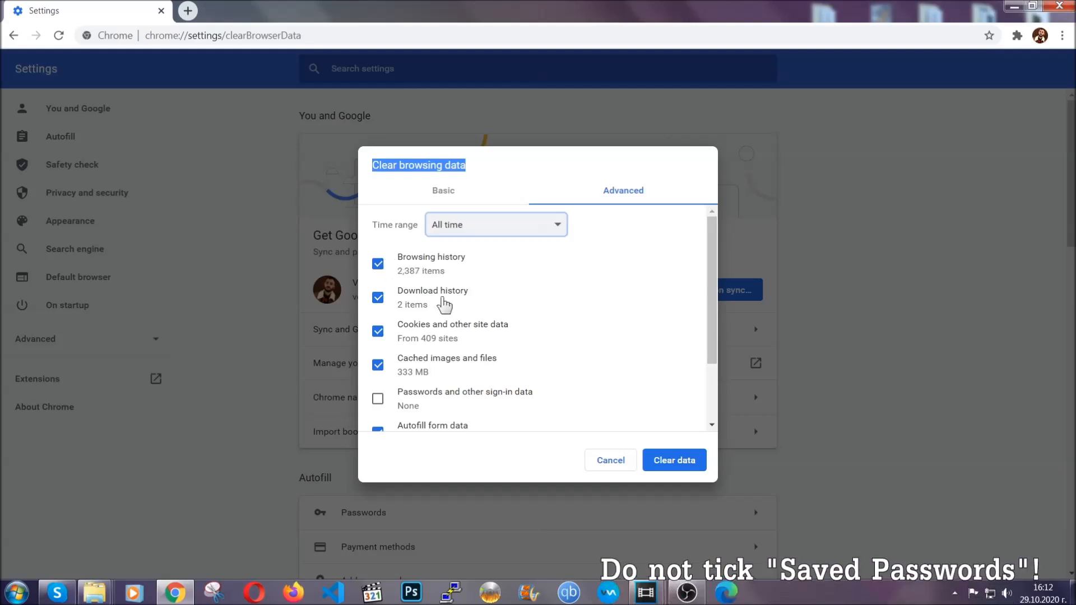
scroll(down, 3)
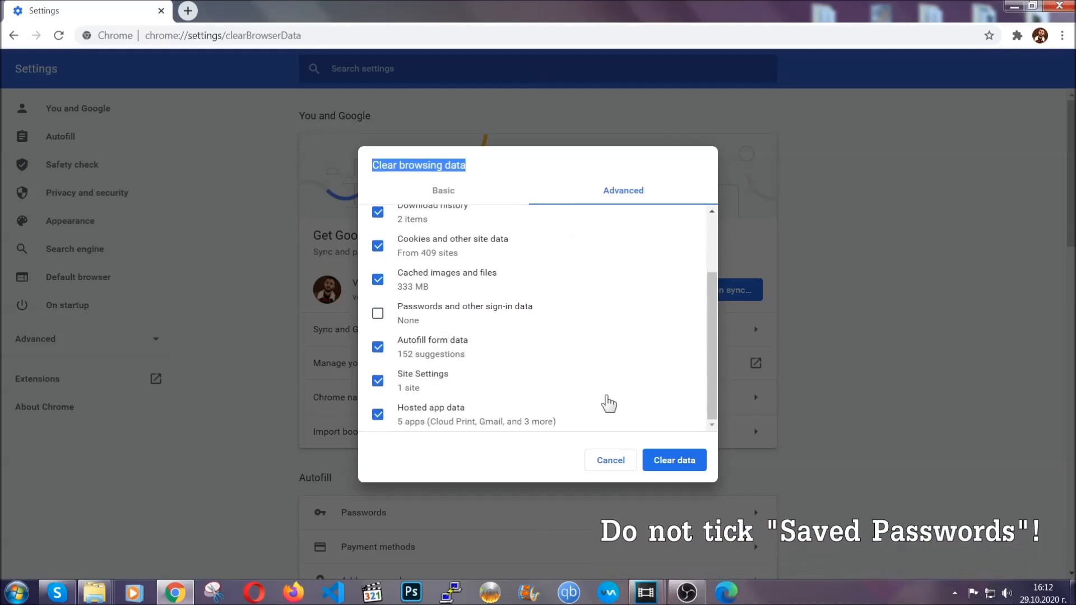
click(674, 460)
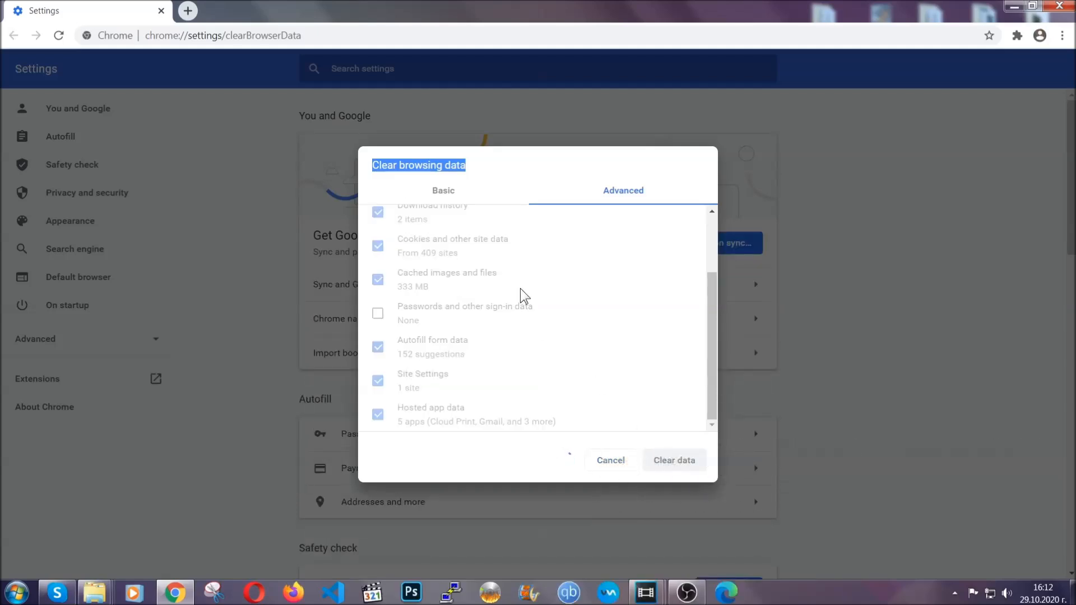
click(674, 460)
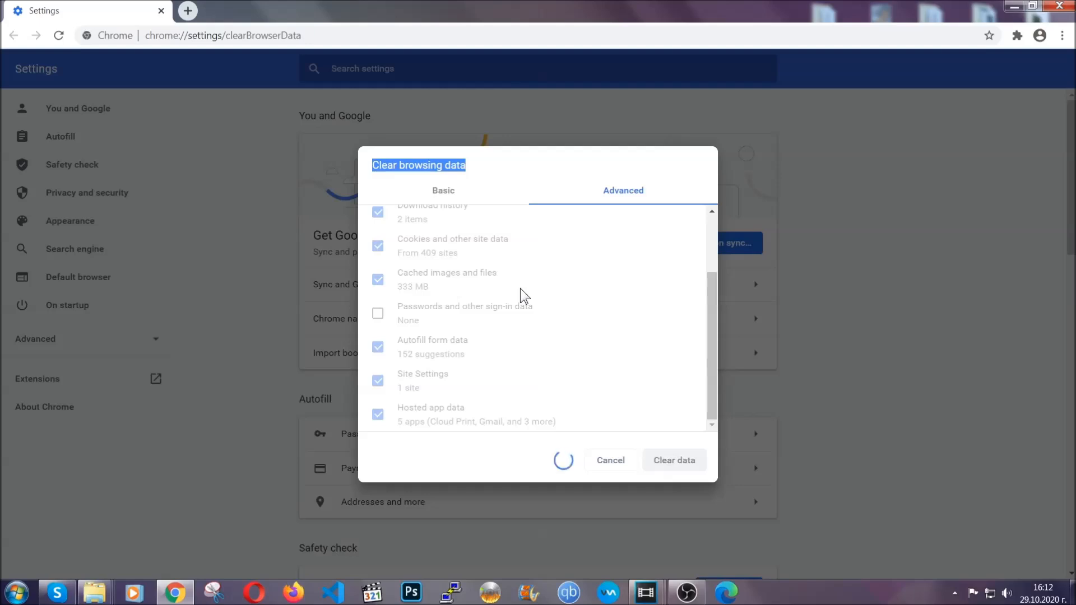
click(674, 460)
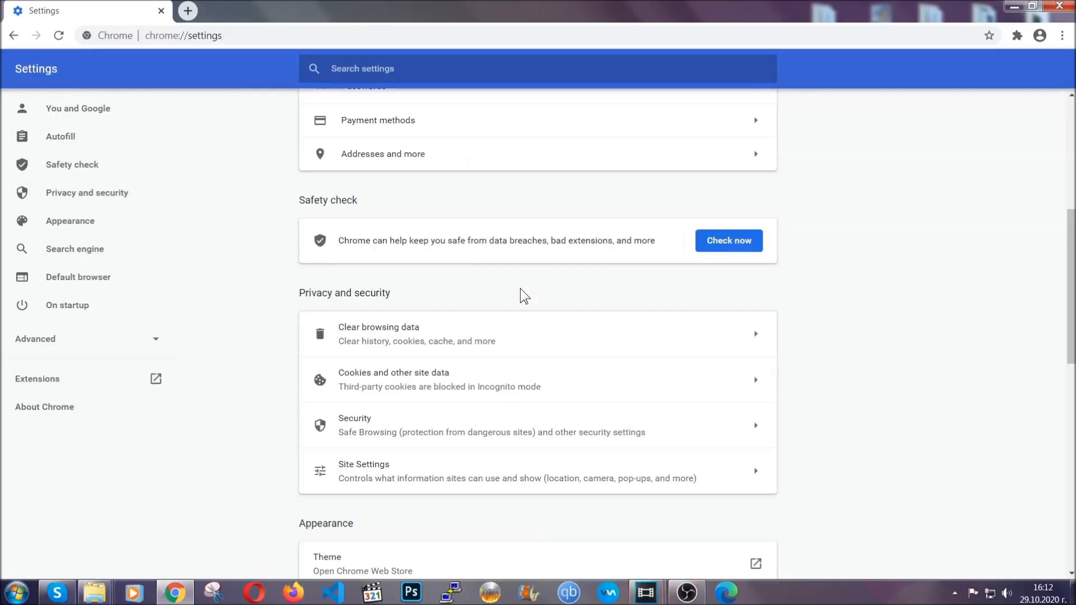
mouse_move(1061, 35)
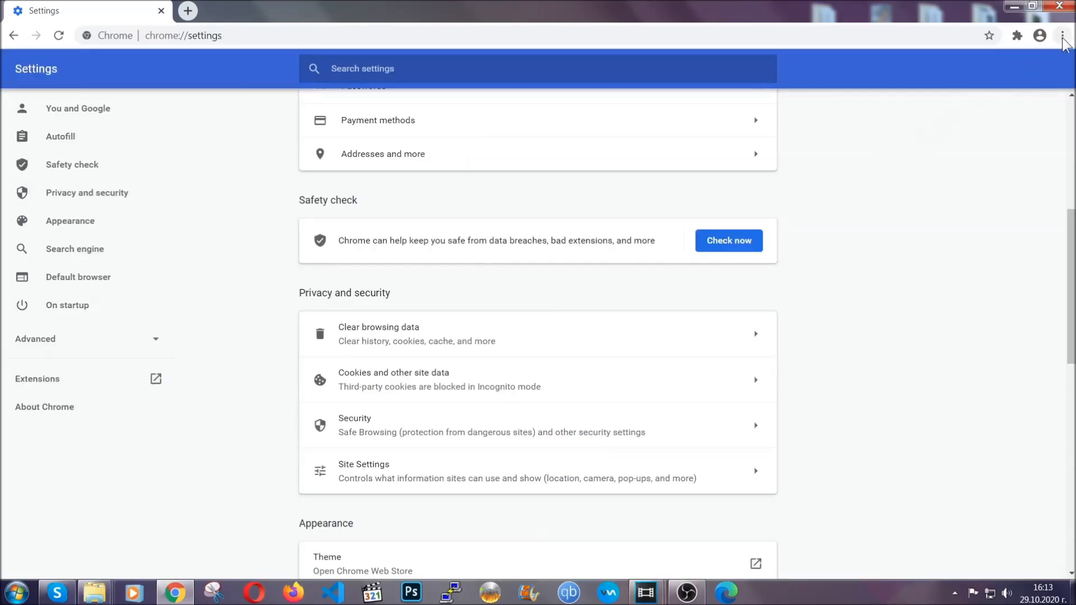
- Remove the Bulk Media Downloader extension from Chrome's Extensions page
click(1063, 35)
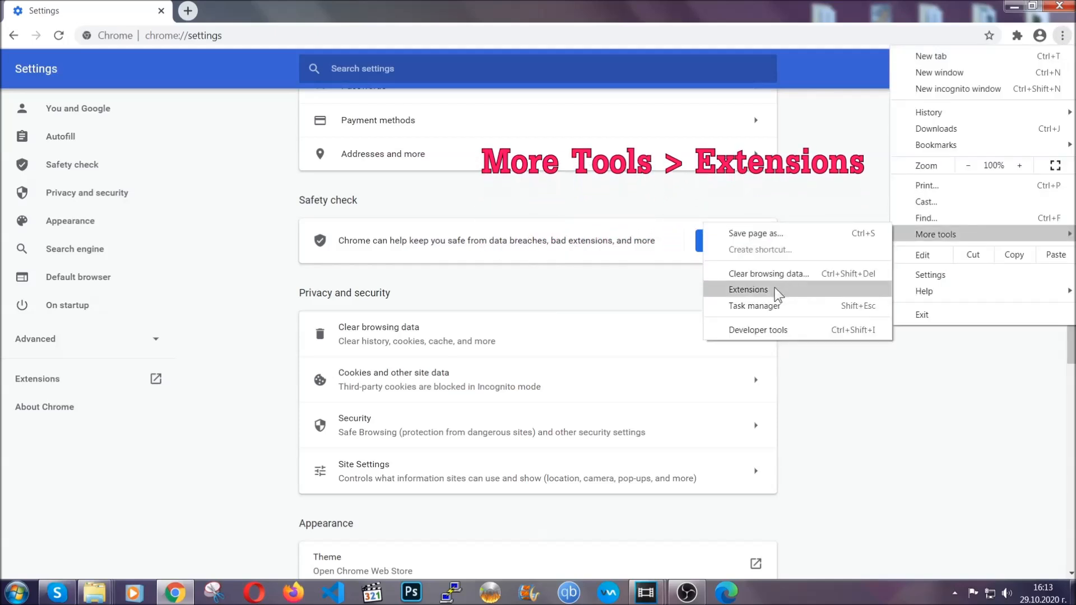
click(748, 290)
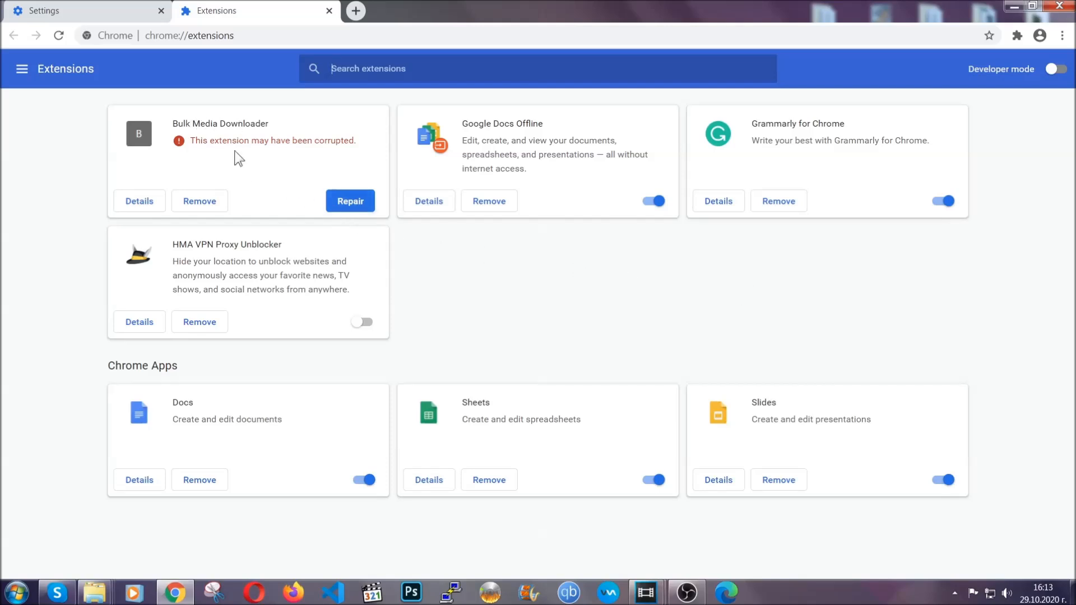
click(199, 201)
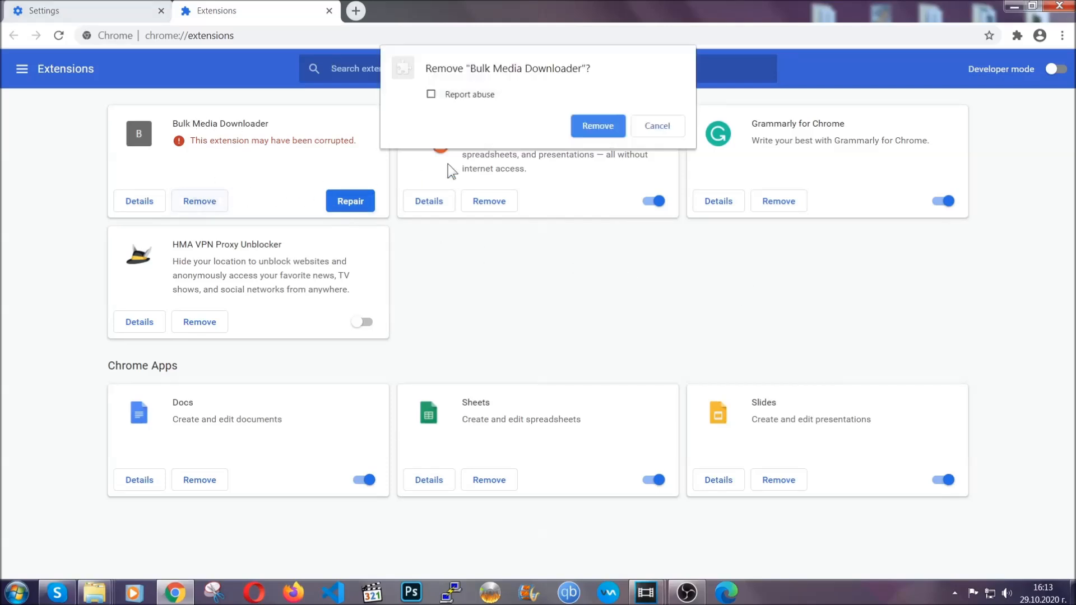
click(598, 125)
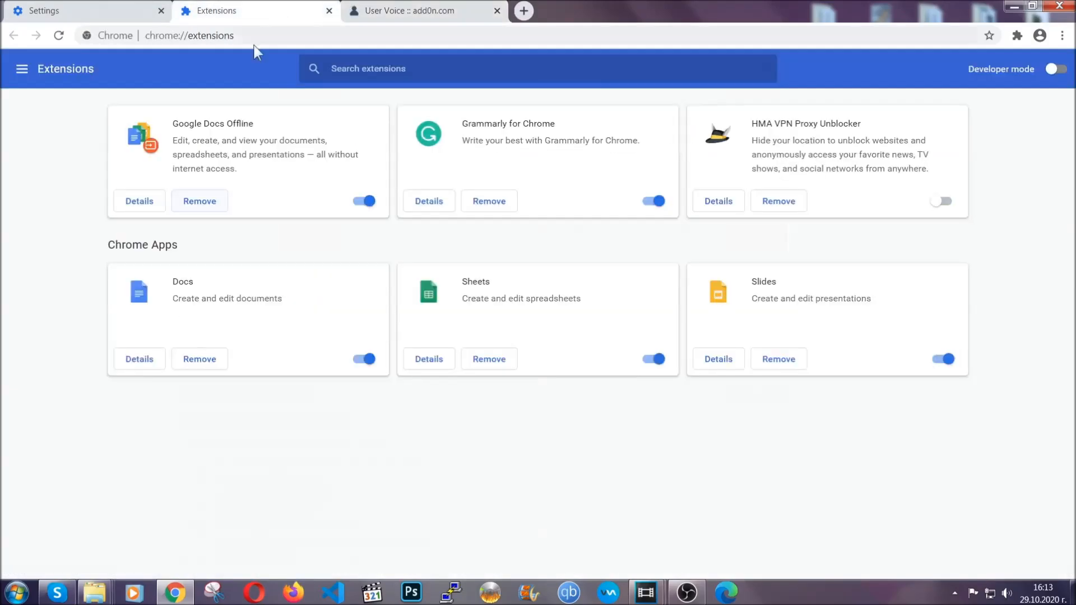
click(497, 11)
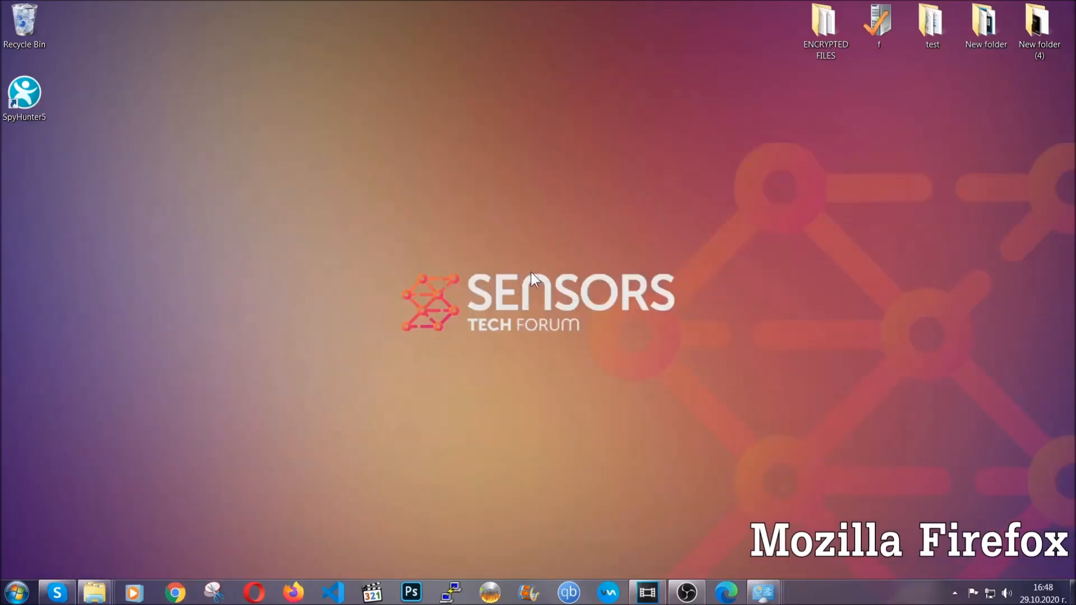
- Refresh Firefox from an about: page and locate the Old Firefox Data desktop folder
click(289, 591)
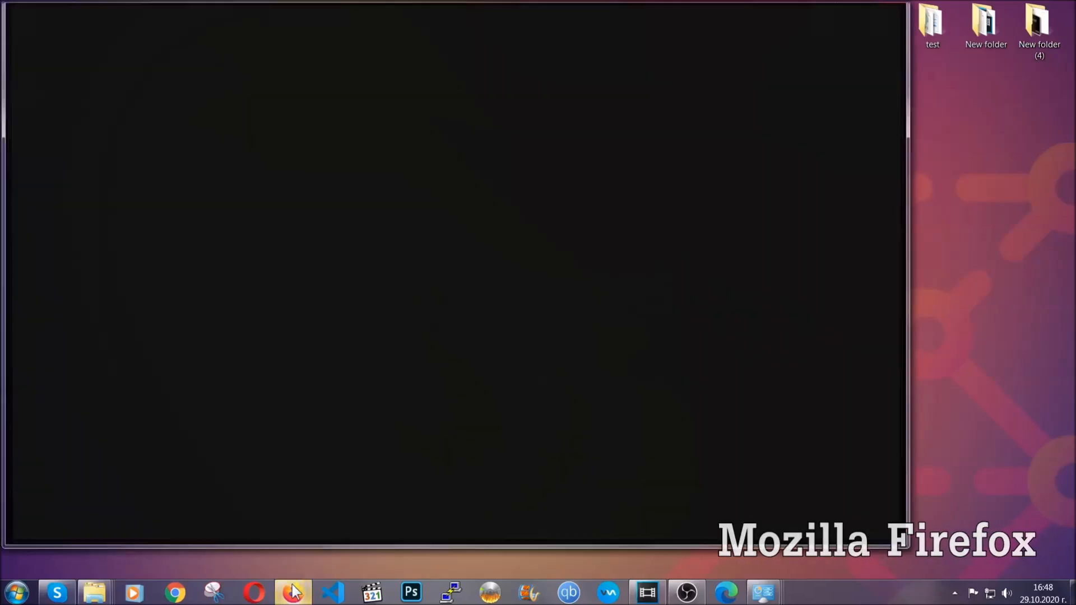
click(292, 591)
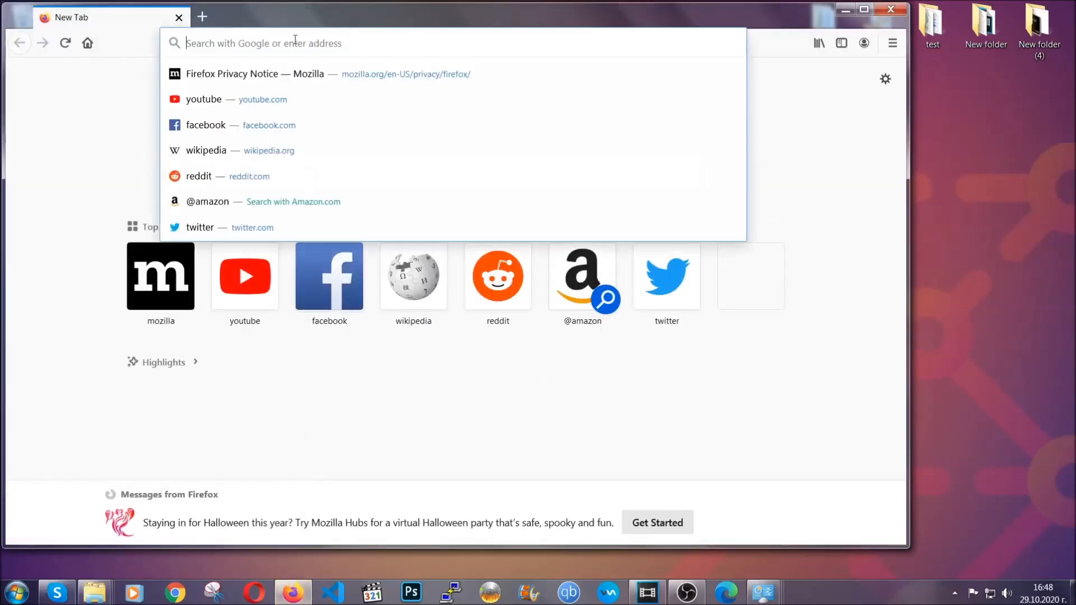
text(about:support)
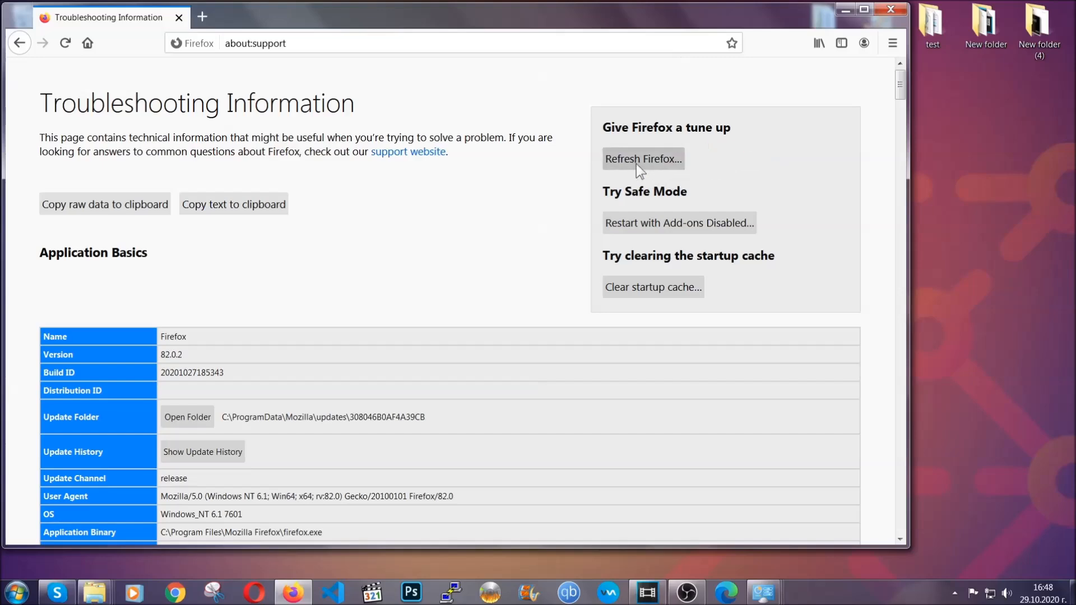
click(644, 159)
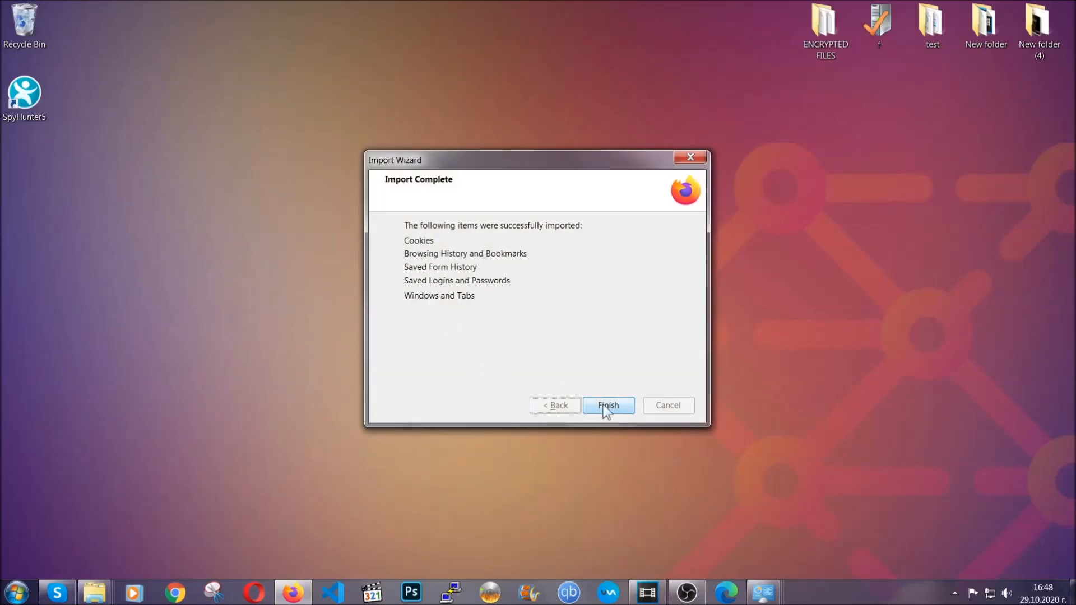
click(609, 405)
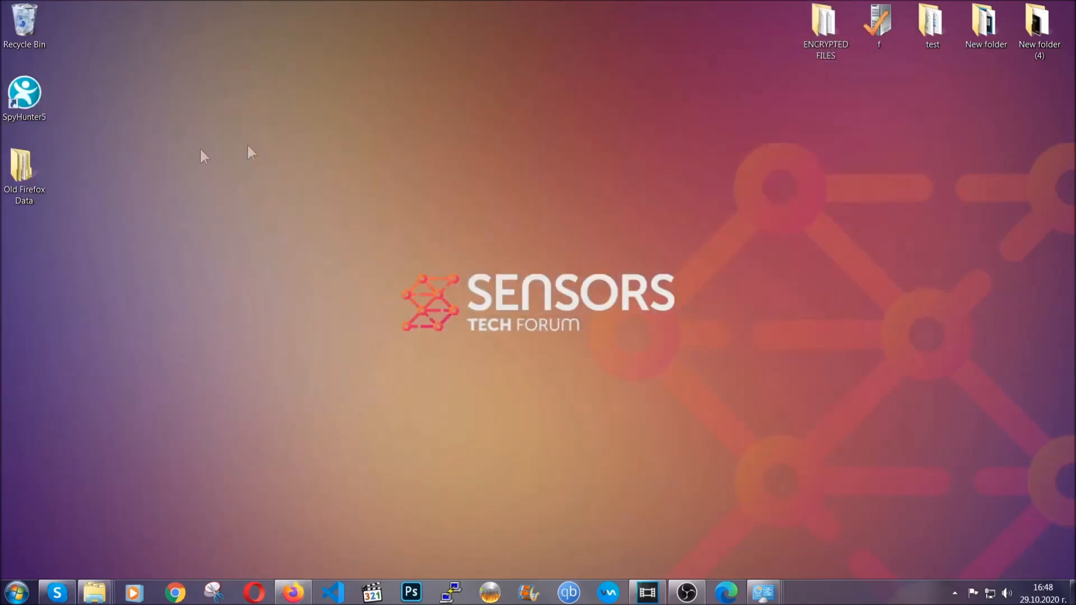
click(25, 171)
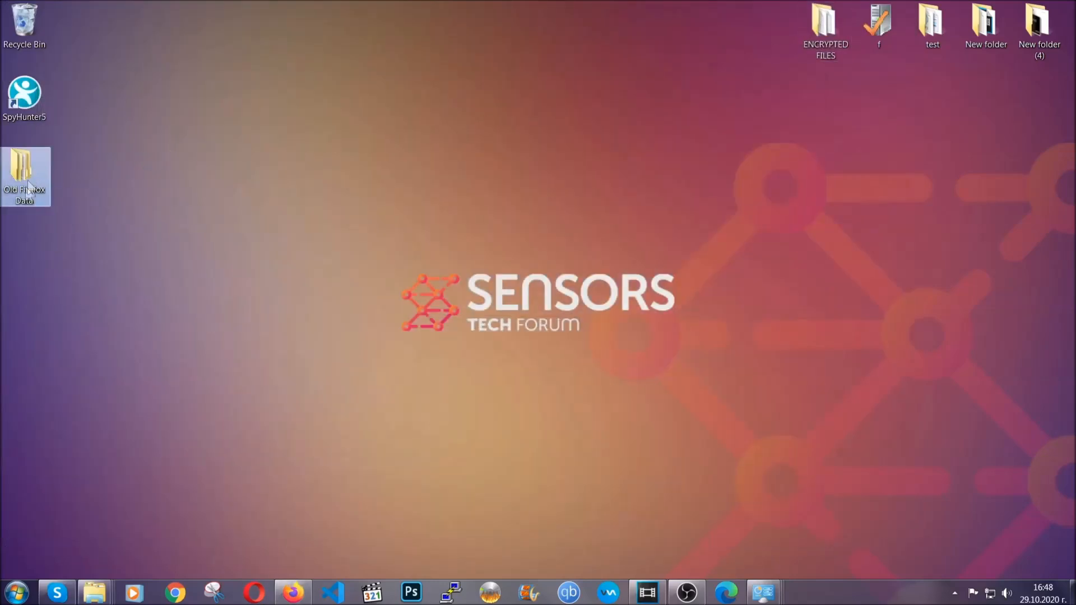
mouse_move(14, 182)
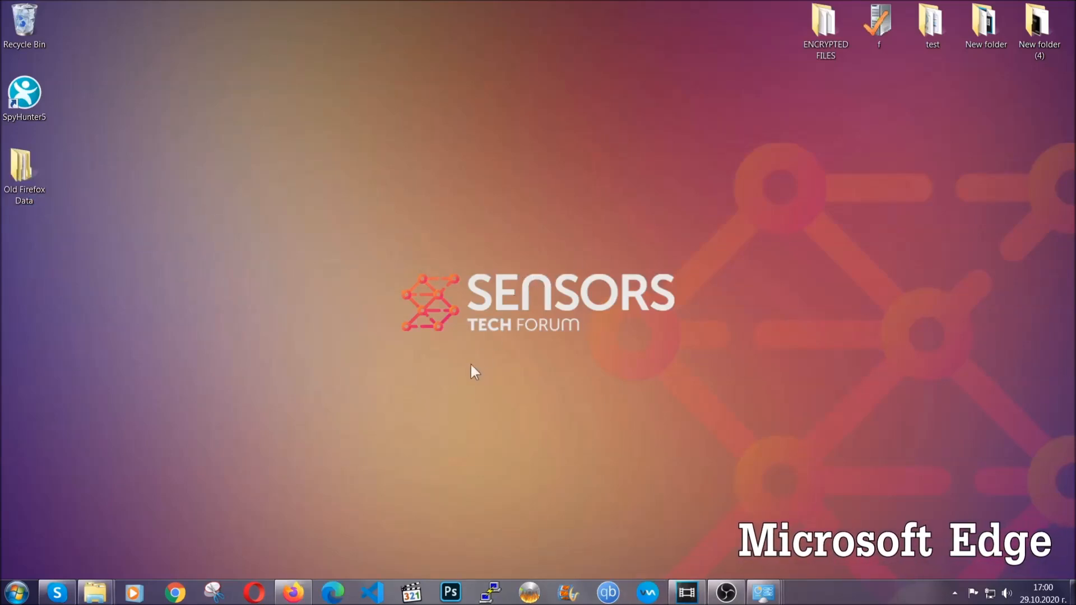
- Open edge://settings/clearBrowserData in Edge and clear all-time data except passwords
click(335, 592)
text(edge://settings/clearBrowserData)
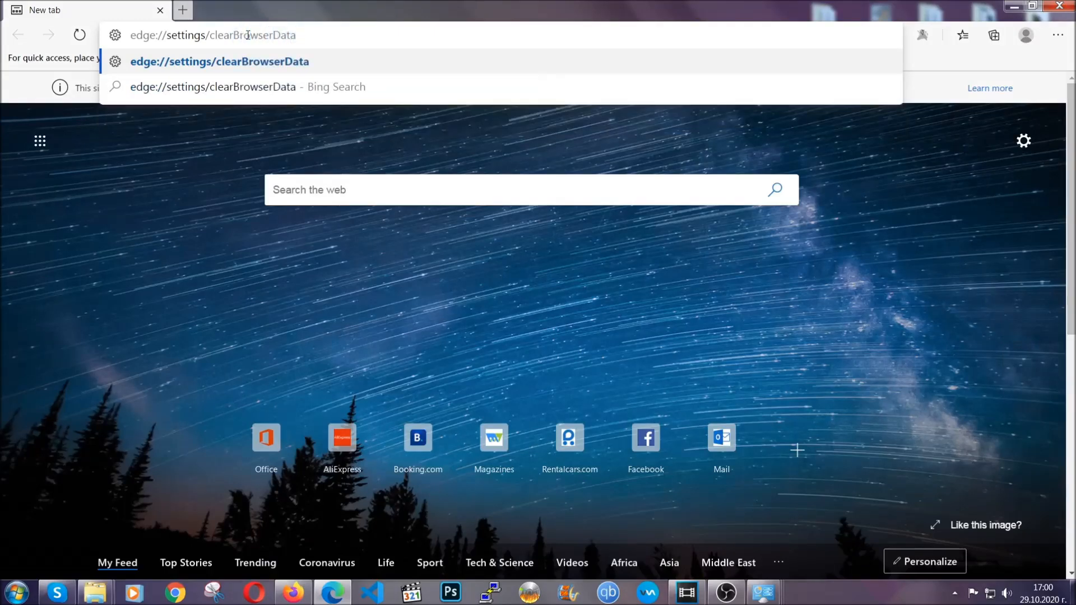
key(Enter)
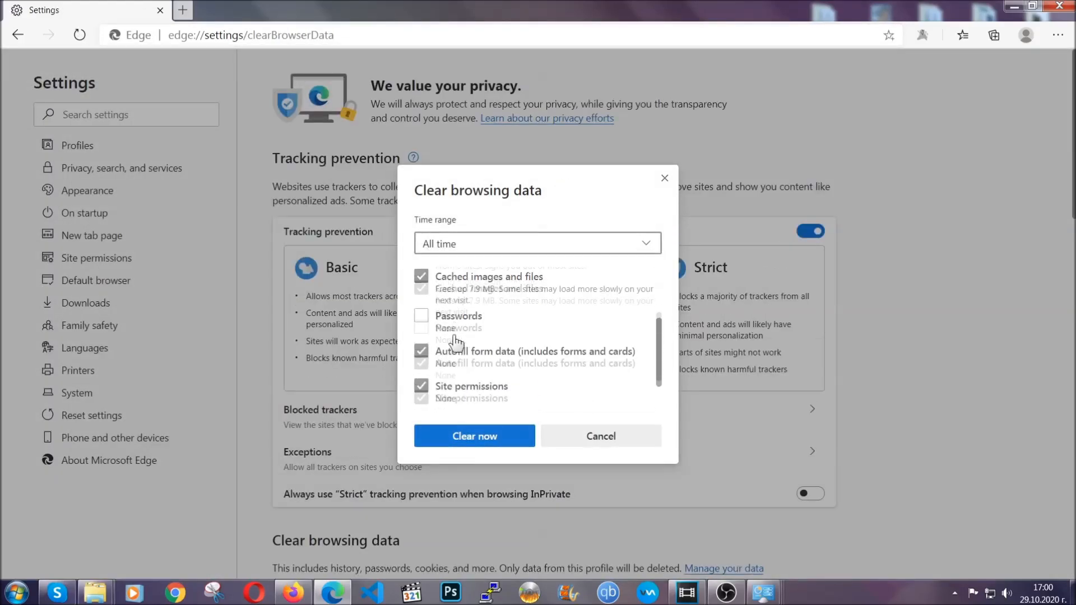
scroll(down, 3)
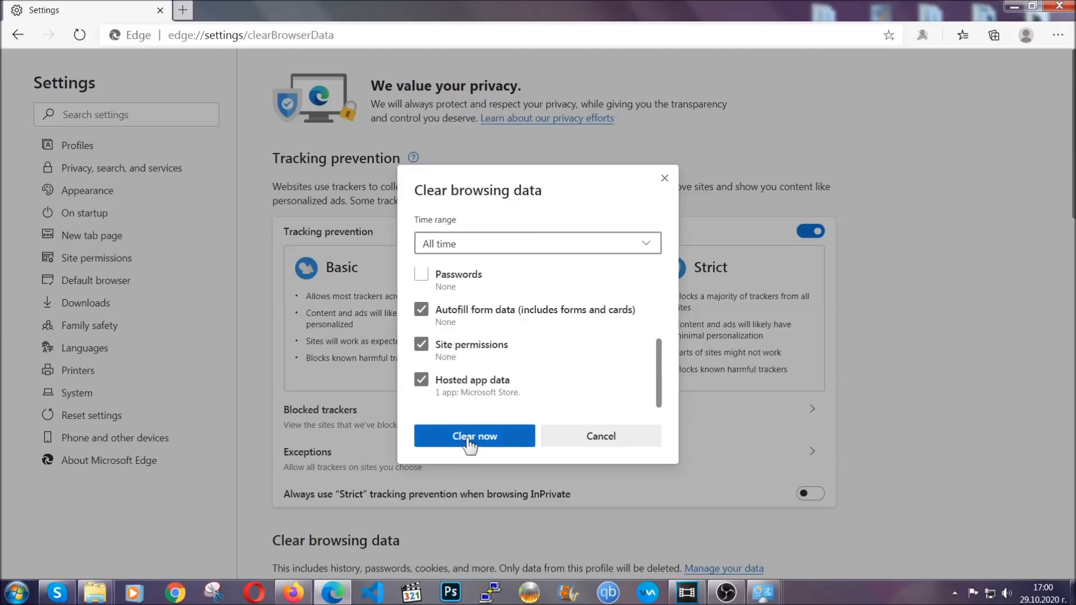
click(474, 436)
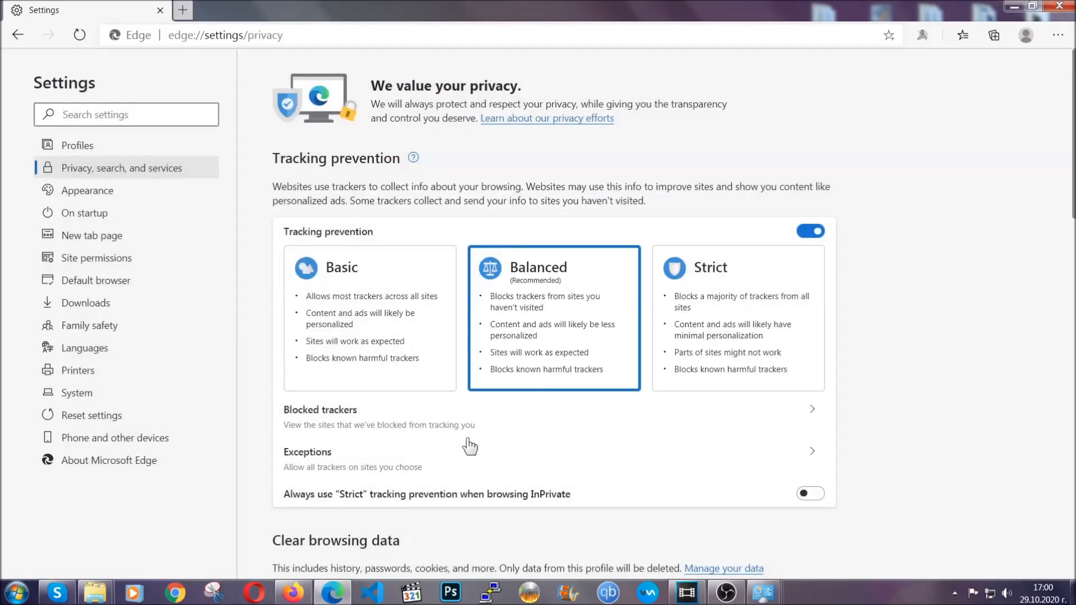
mouse_move(1057, 35)
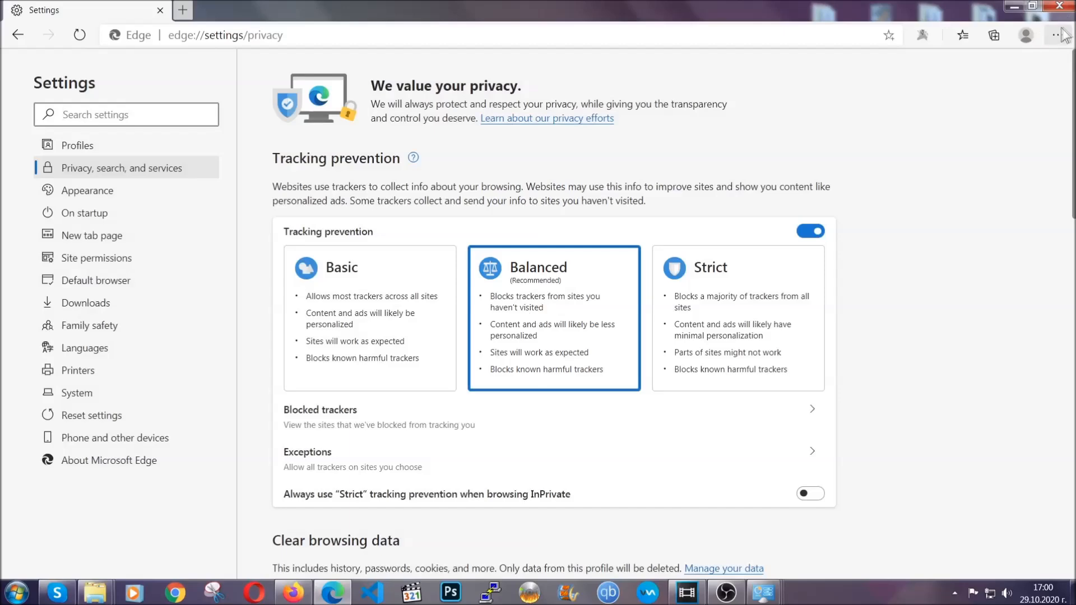
- Remove Edge's sole extension from the Extensions page and close the browser
click(1055, 35)
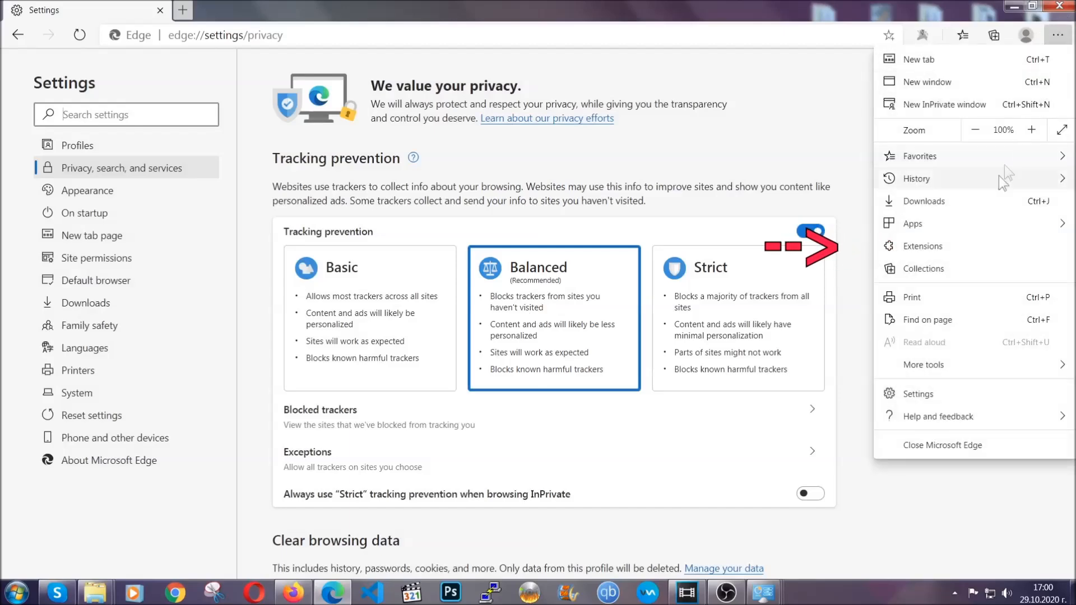
click(922, 247)
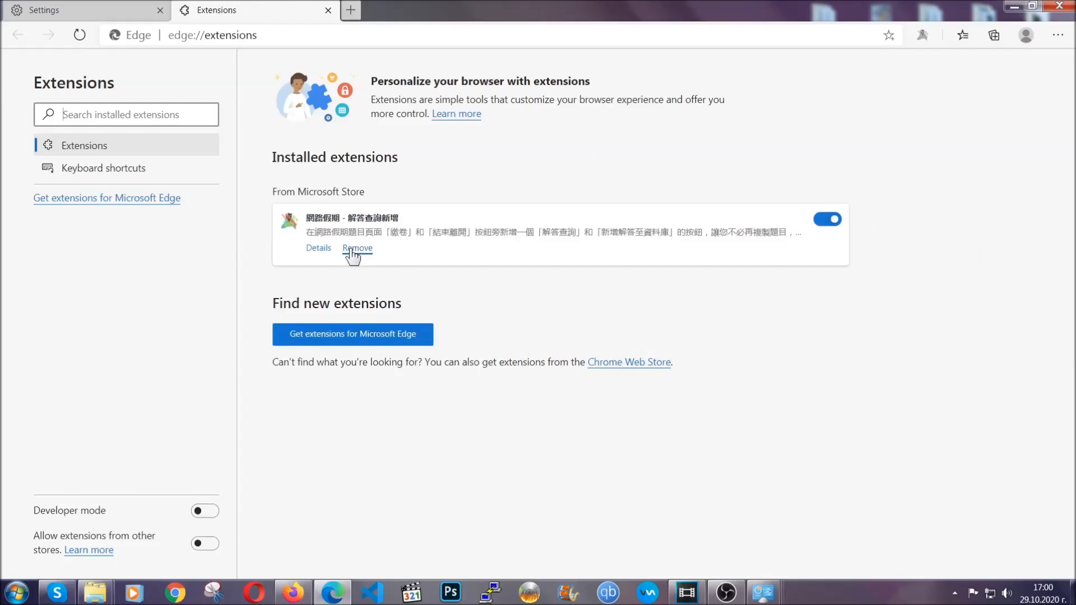
click(358, 249)
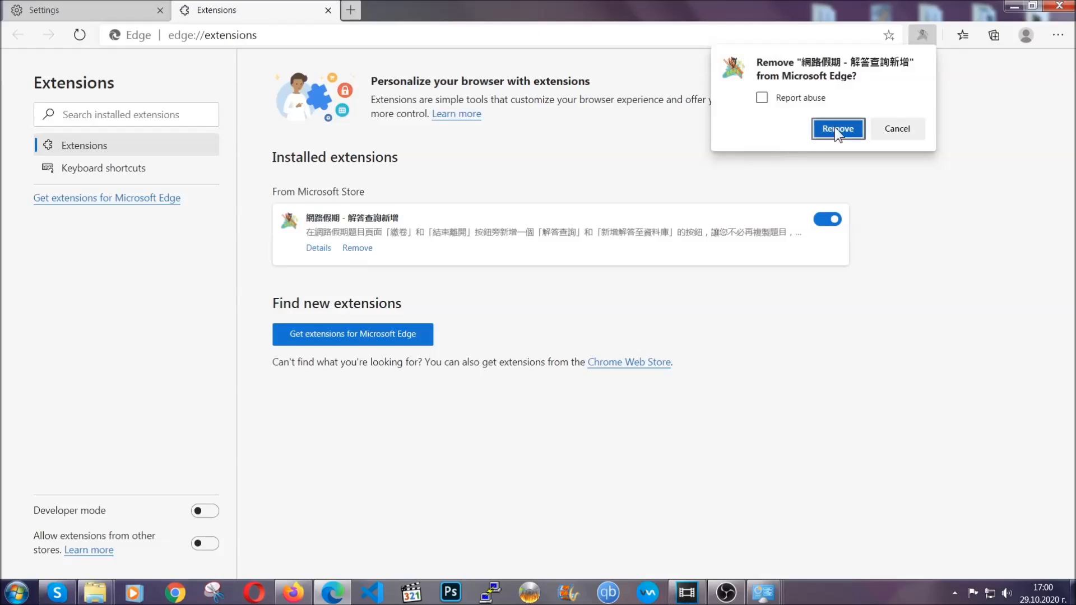
click(838, 129)
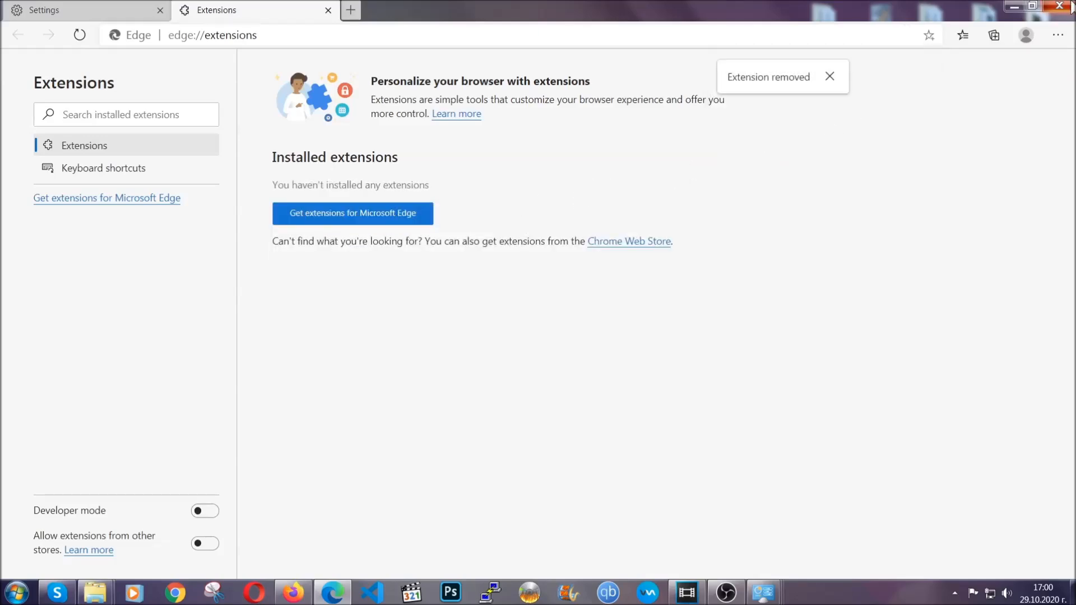
click(1059, 6)
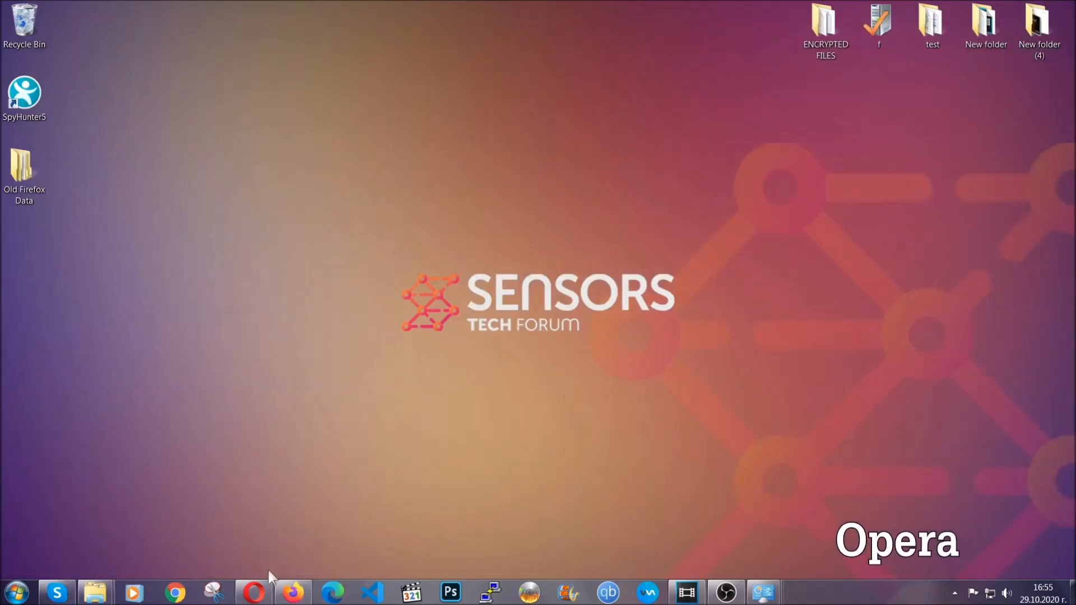
- Launch Opera and go to opera://settings/clearBrowserData
click(254, 589)
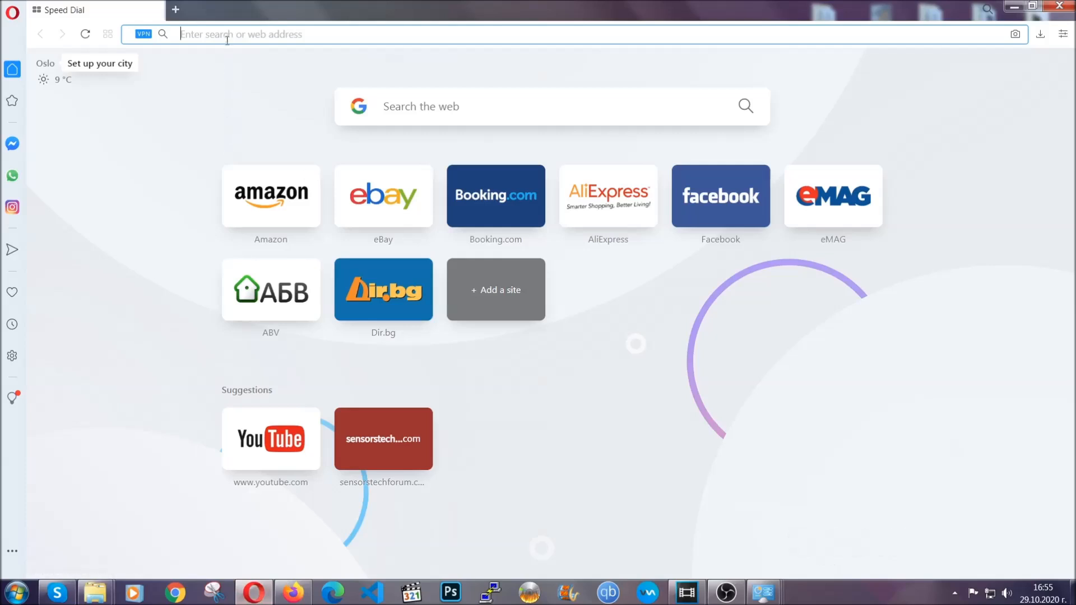
text(opera)
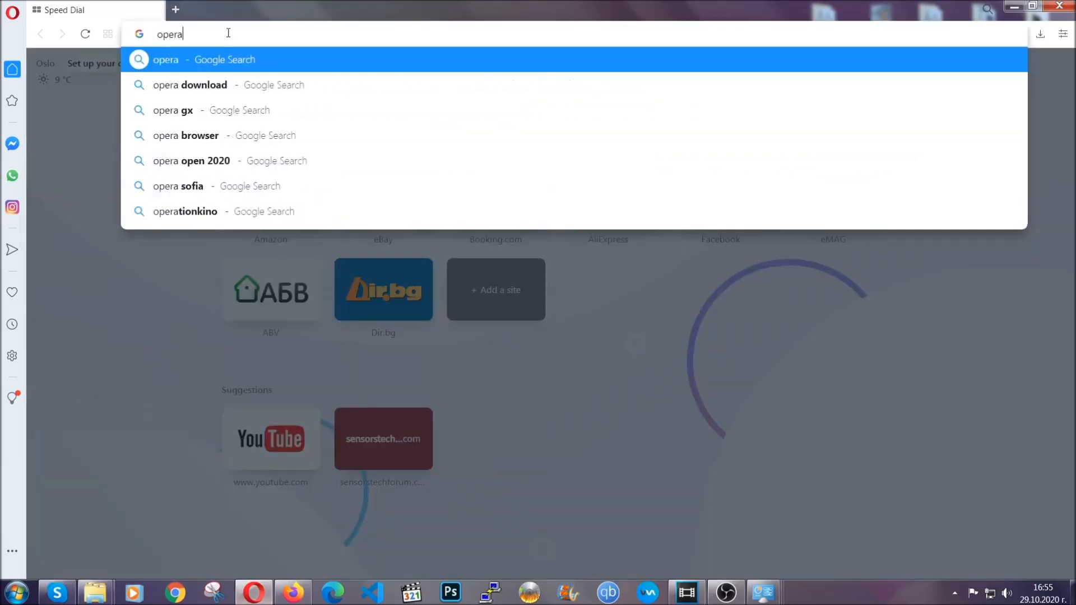
text(opera://settings/c)
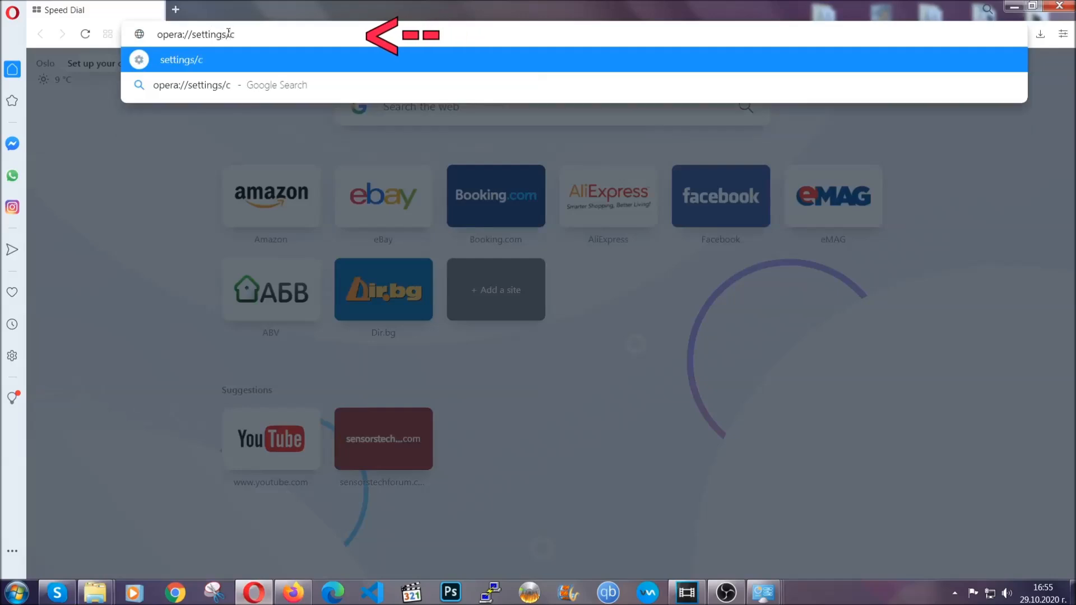
text(learBr)
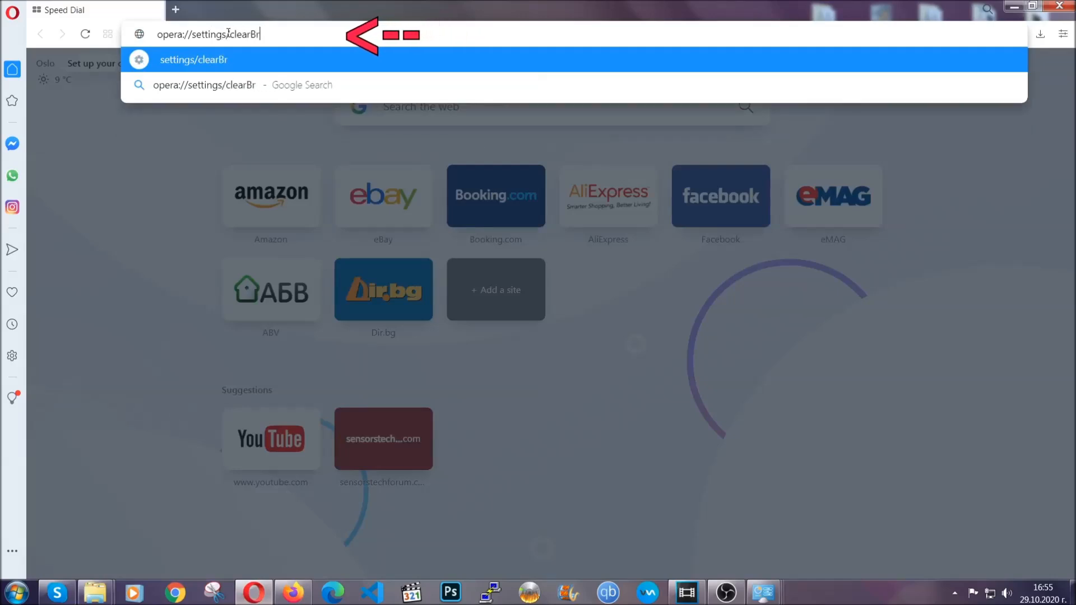
text(owserData)
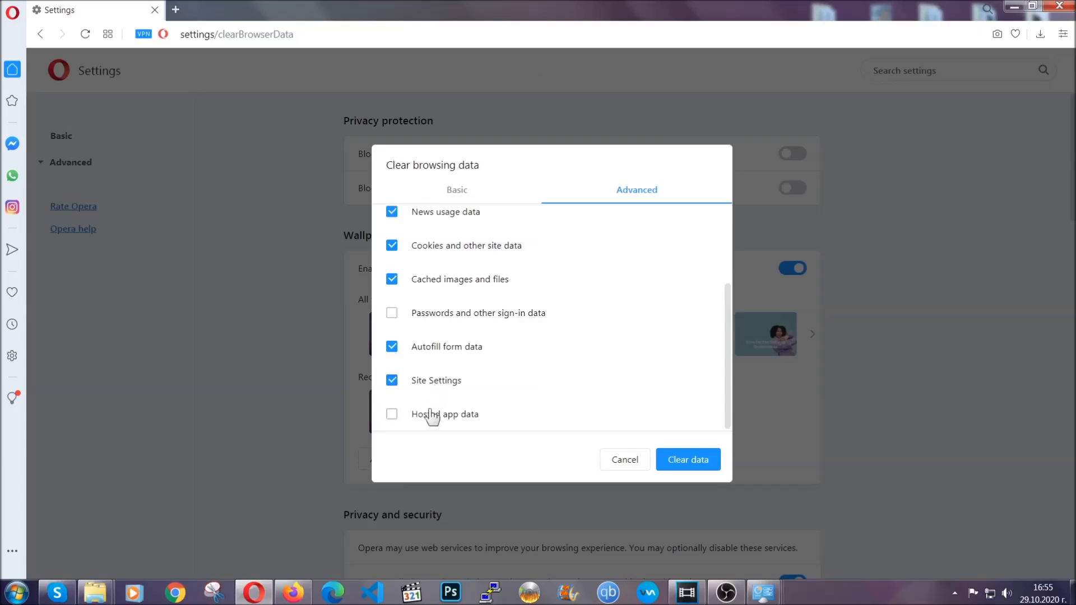
- Tick Hosted app data and clear Opera's browsing data, keeping passwords
click(391, 414)
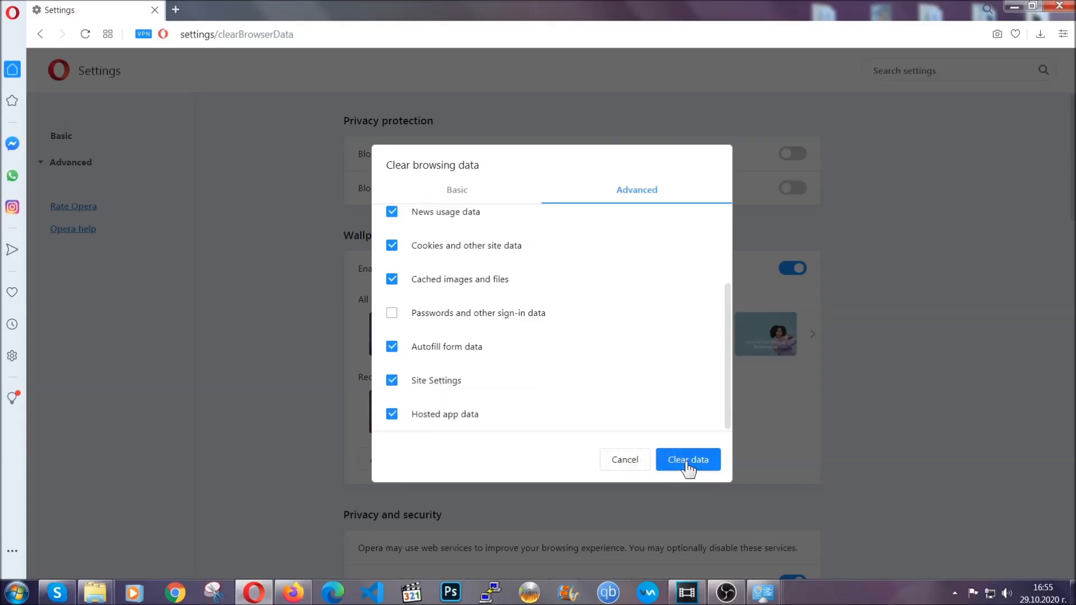
click(688, 460)
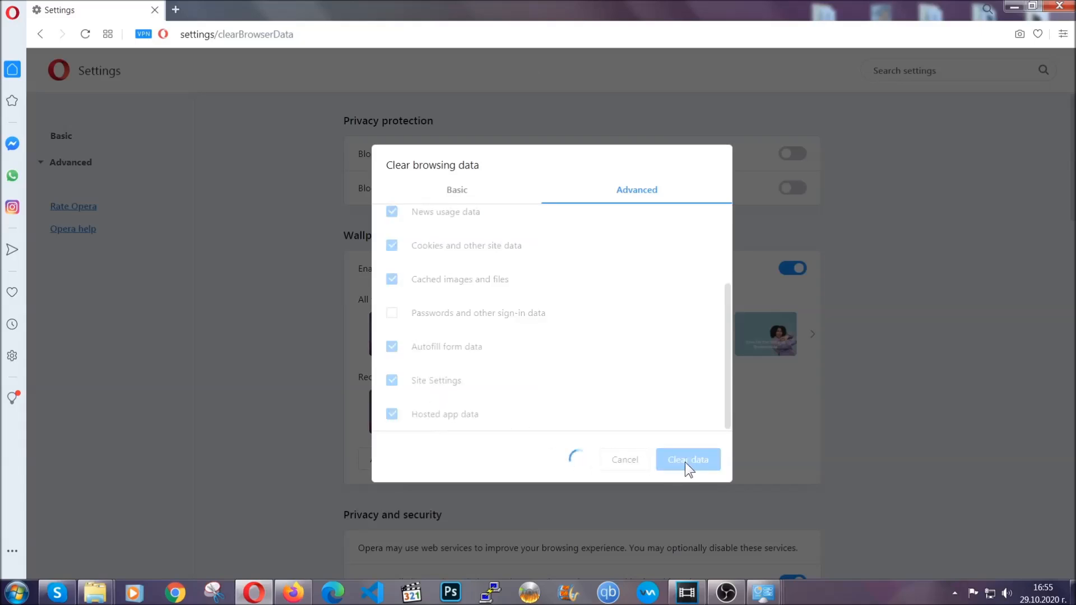
click(688, 460)
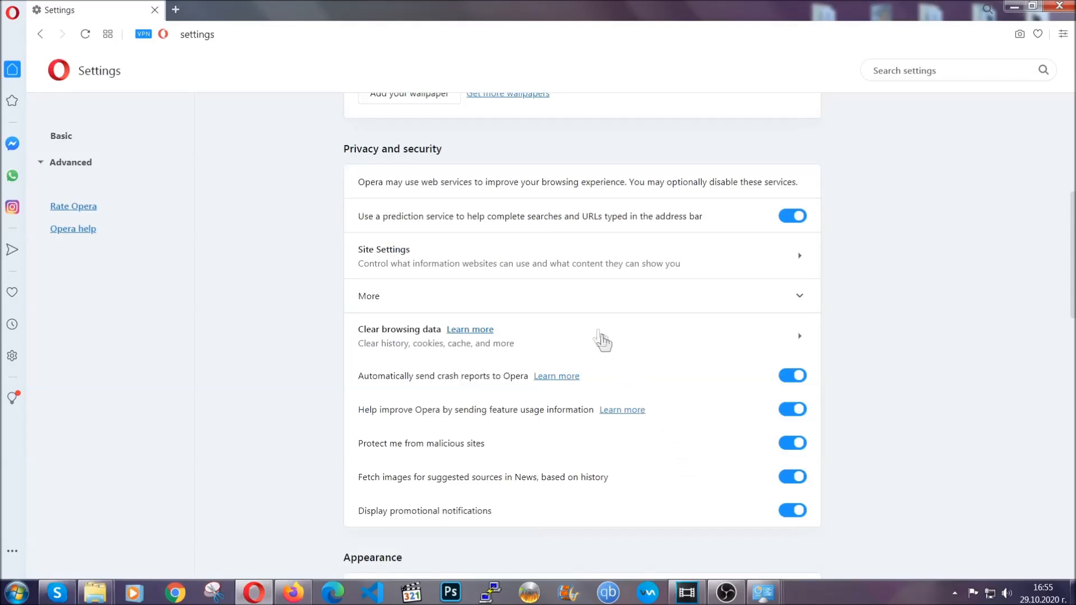
mouse_move(699, 255)
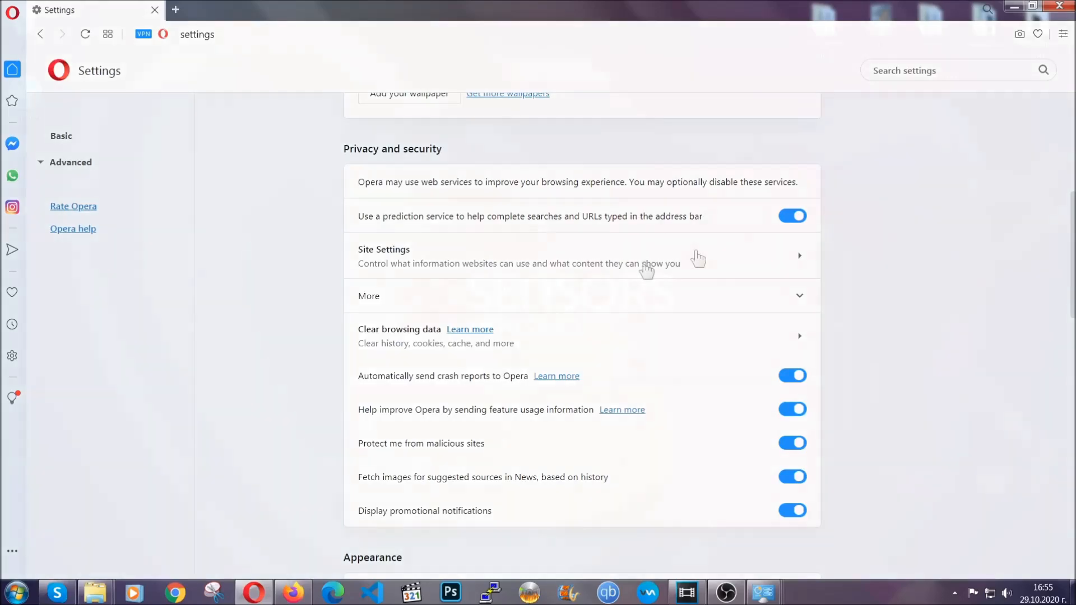